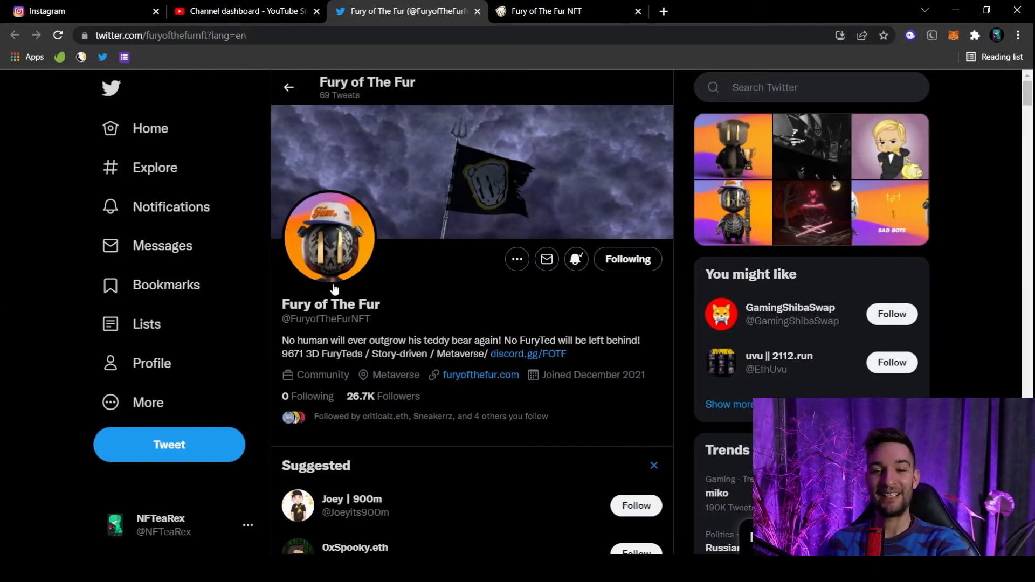
mouse_move(457, 307)
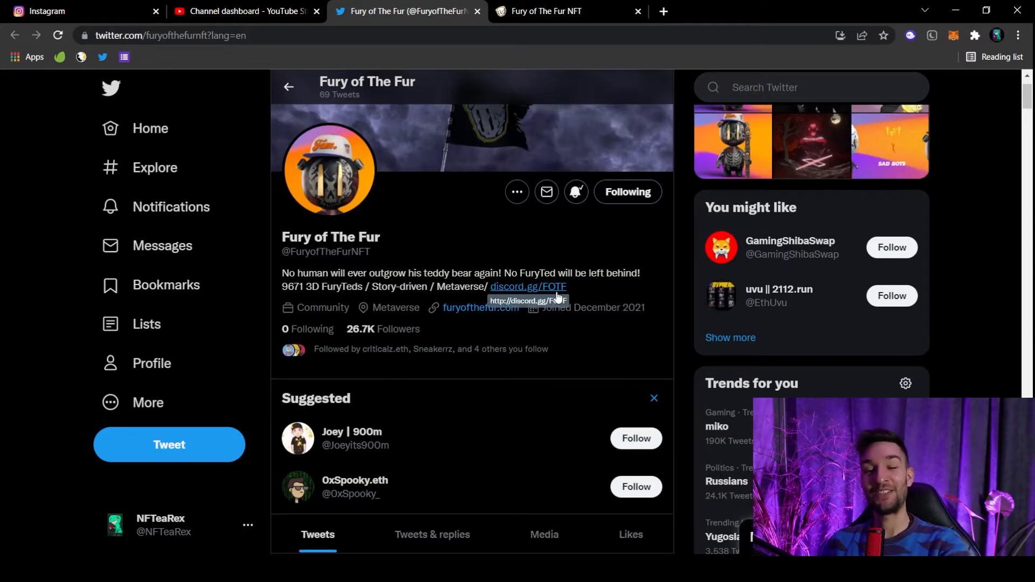
mouse_move(443, 240)
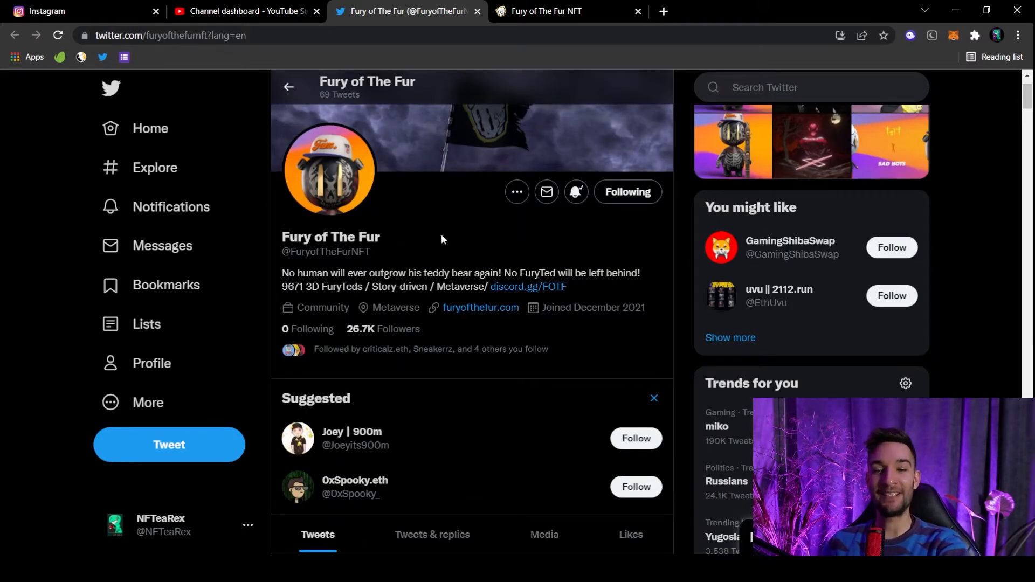
mouse_move(416, 244)
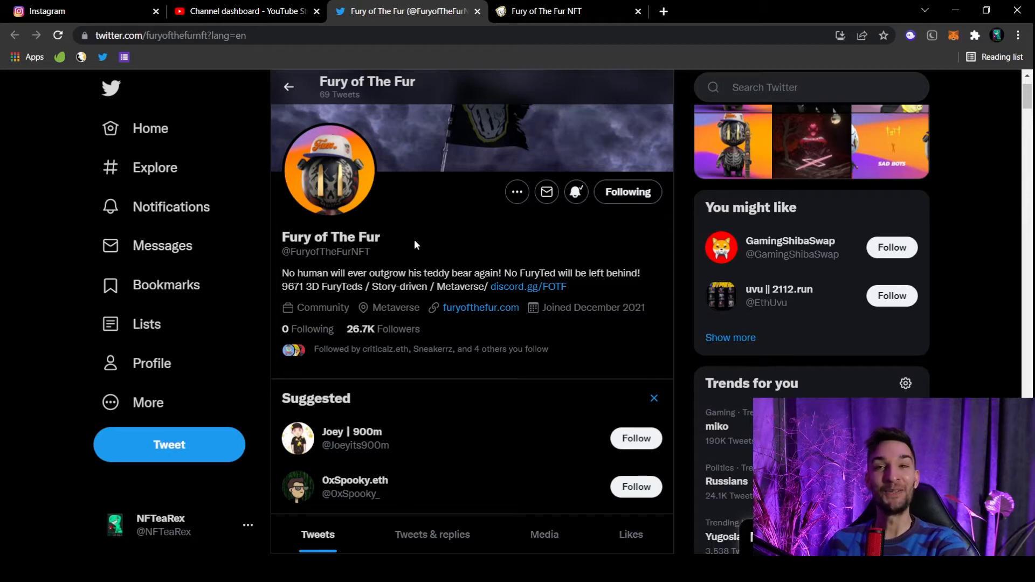
Scroll the Fury of The Fur profile and enlarge the MonkChains whitelist giveaway tweet image
scroll(down, 3)
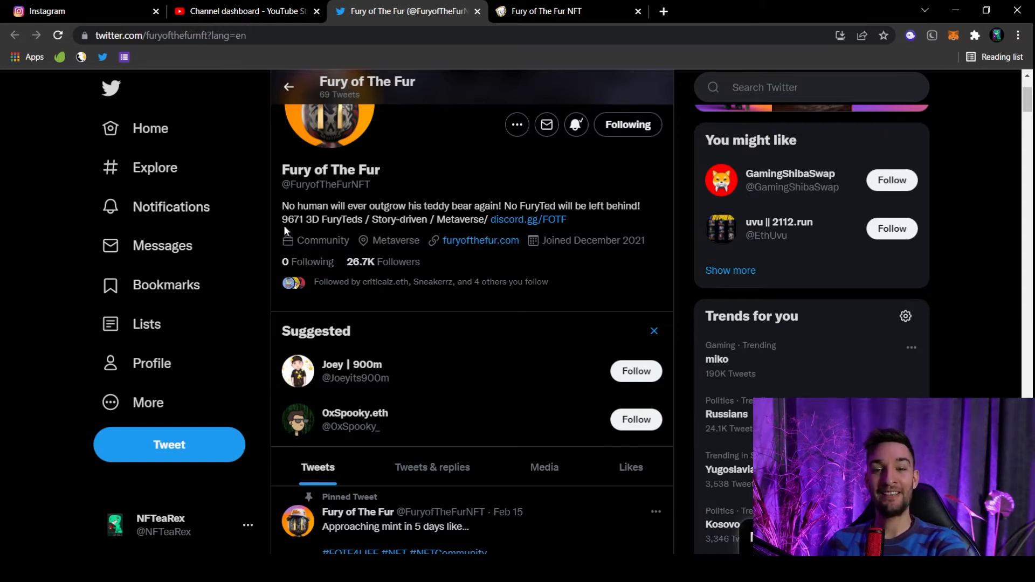
mouse_move(320, 246)
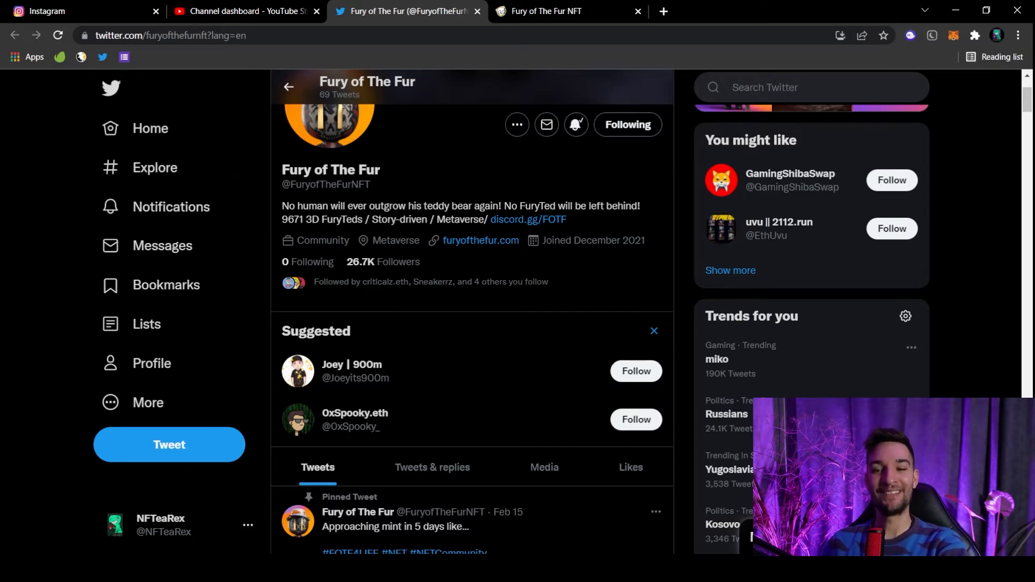
click(298, 527)
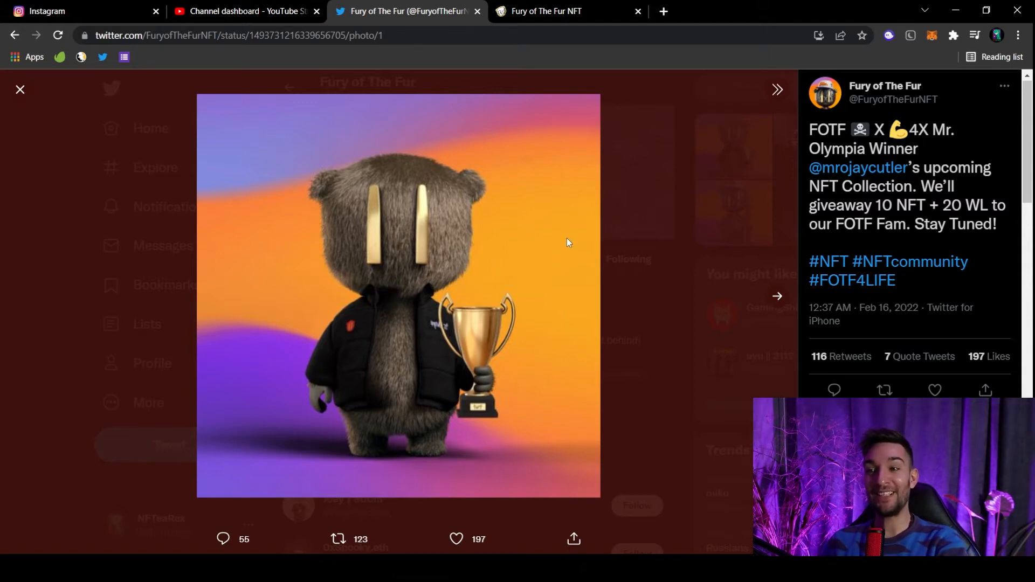
mouse_move(582, 217)
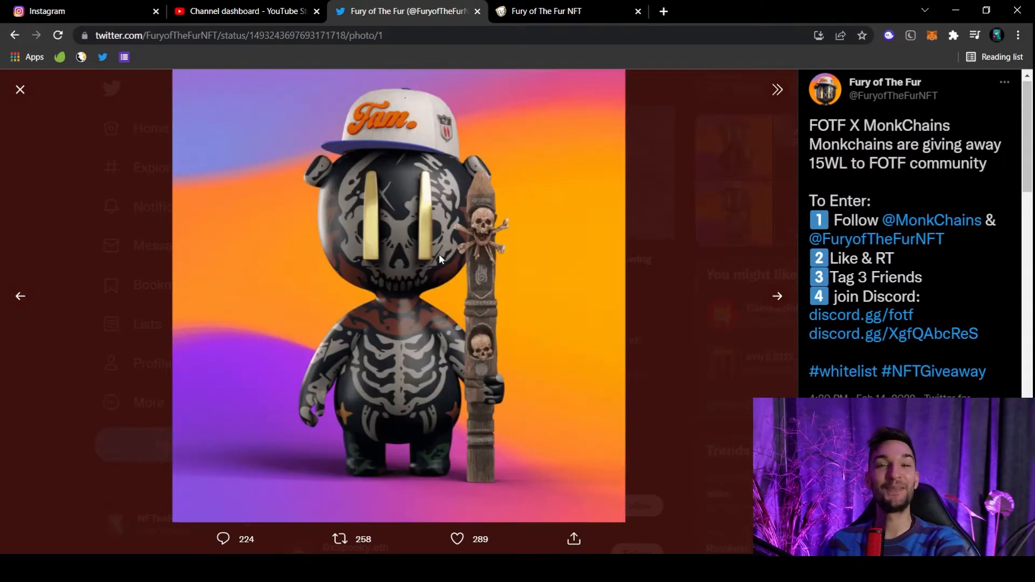
mouse_move(436, 270)
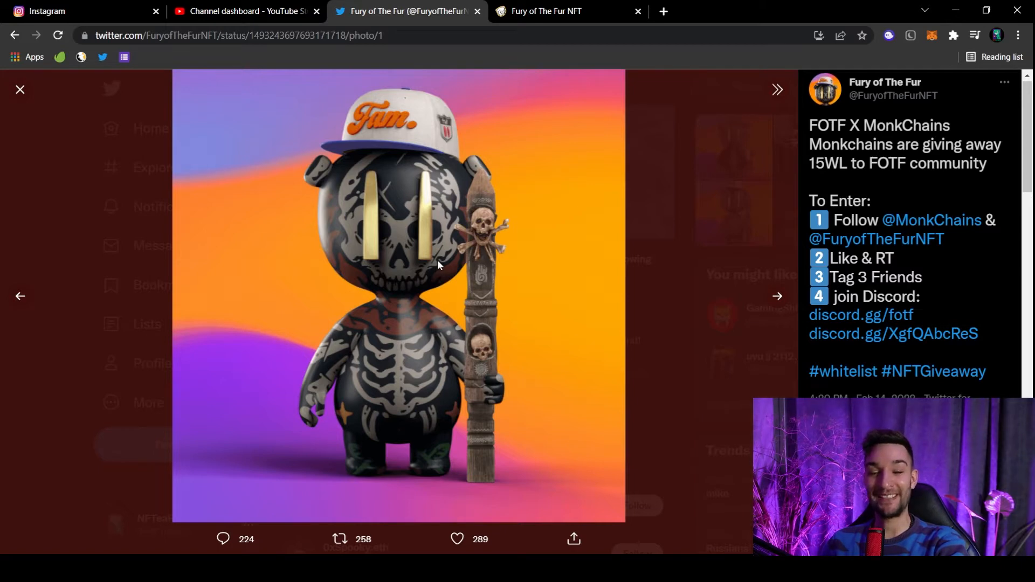
mouse_move(725, 490)
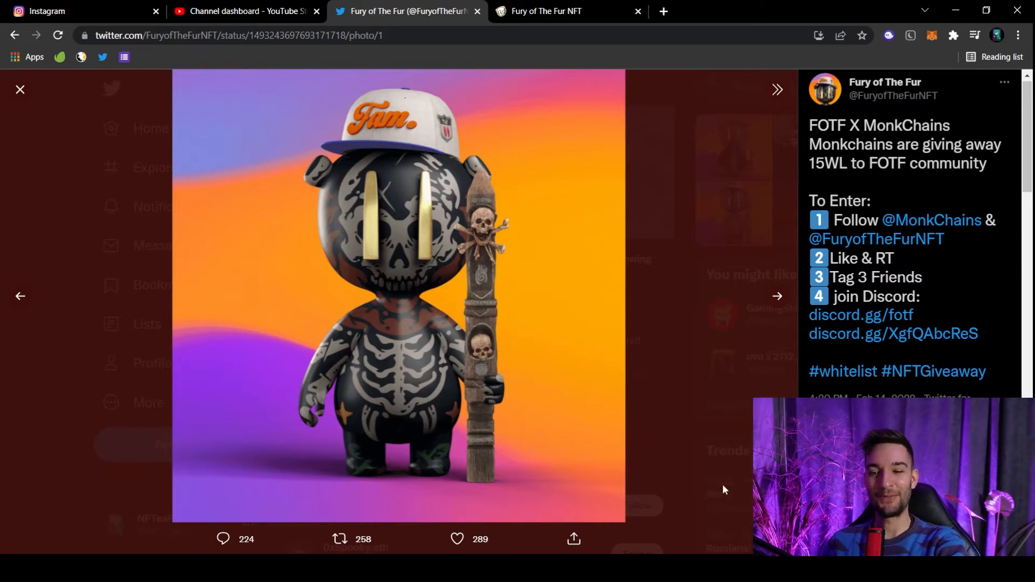
Browse furyofthefur.com from the winged bear artwork down through the 3D bear gallery
click(556, 11)
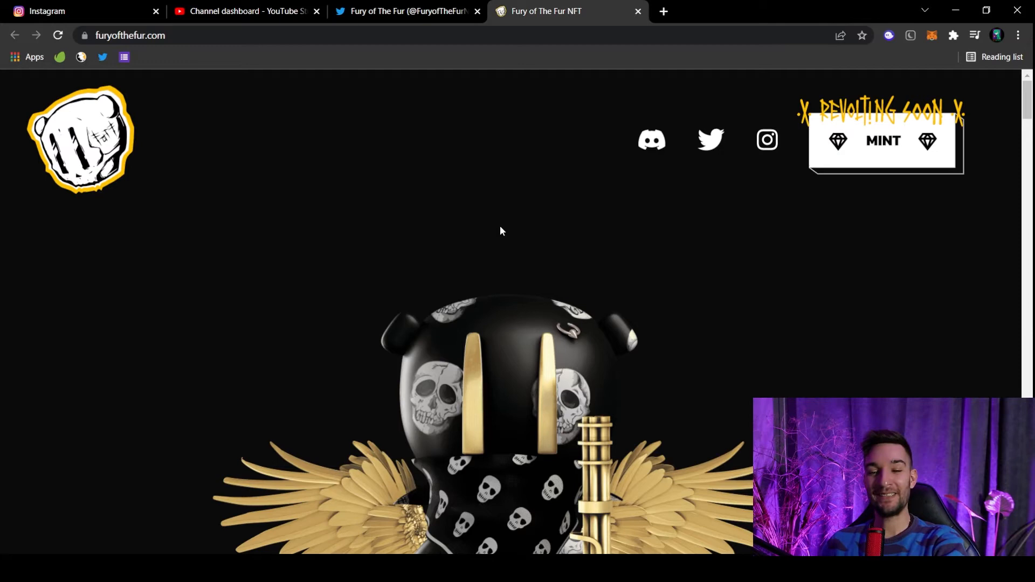
scroll(down, 3)
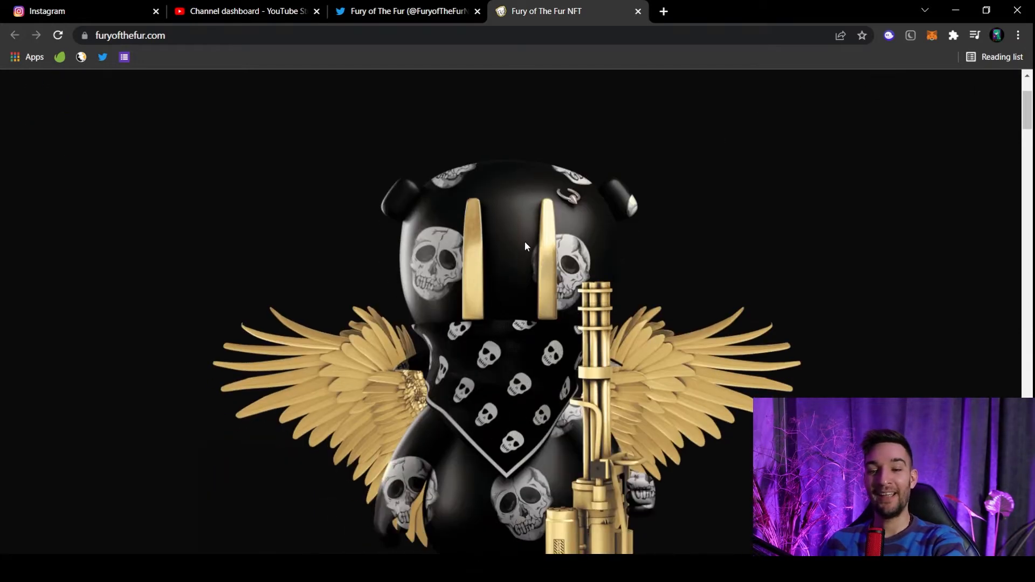
mouse_move(530, 270)
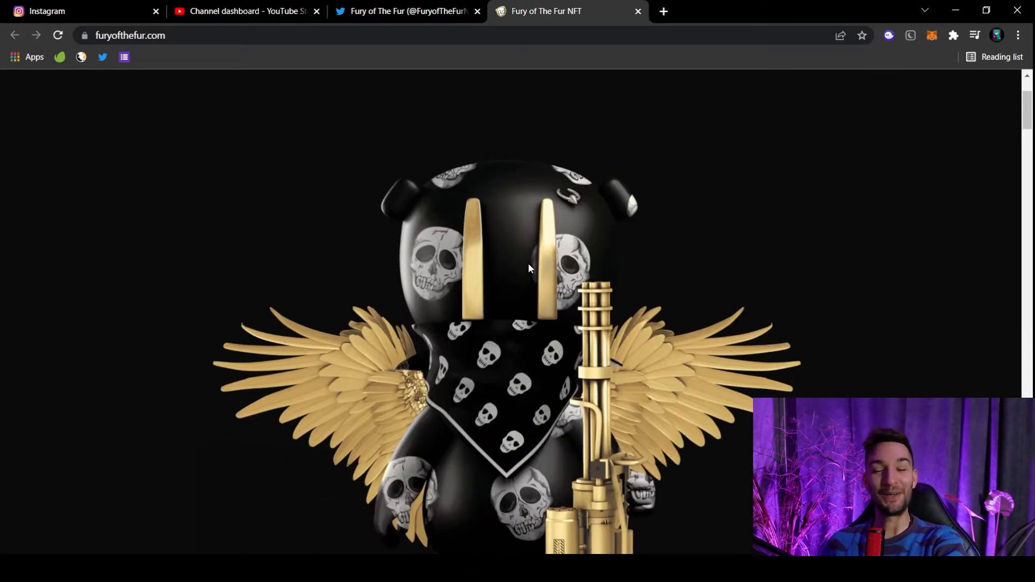
scroll(down, 3)
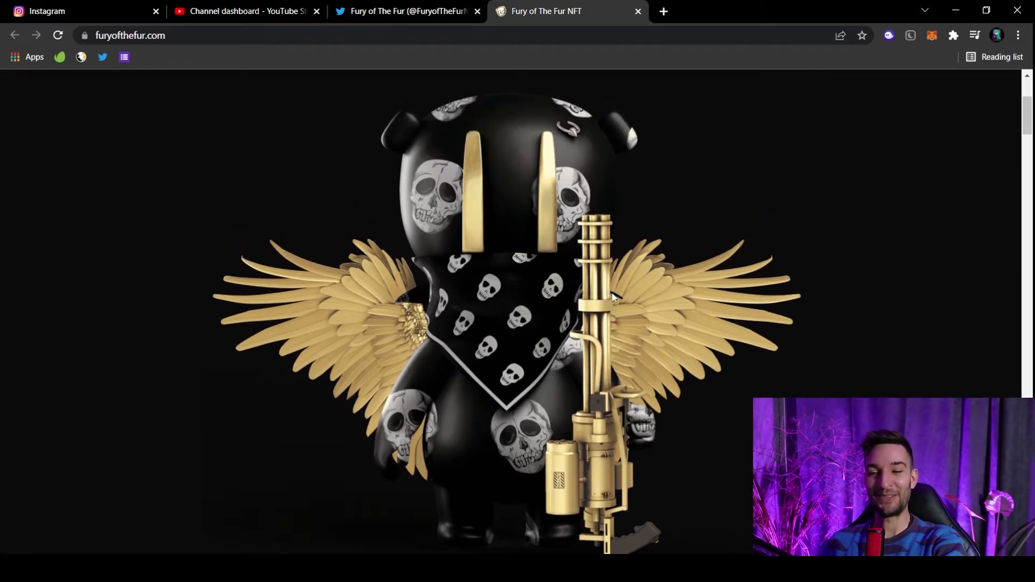
scroll(down, 3)
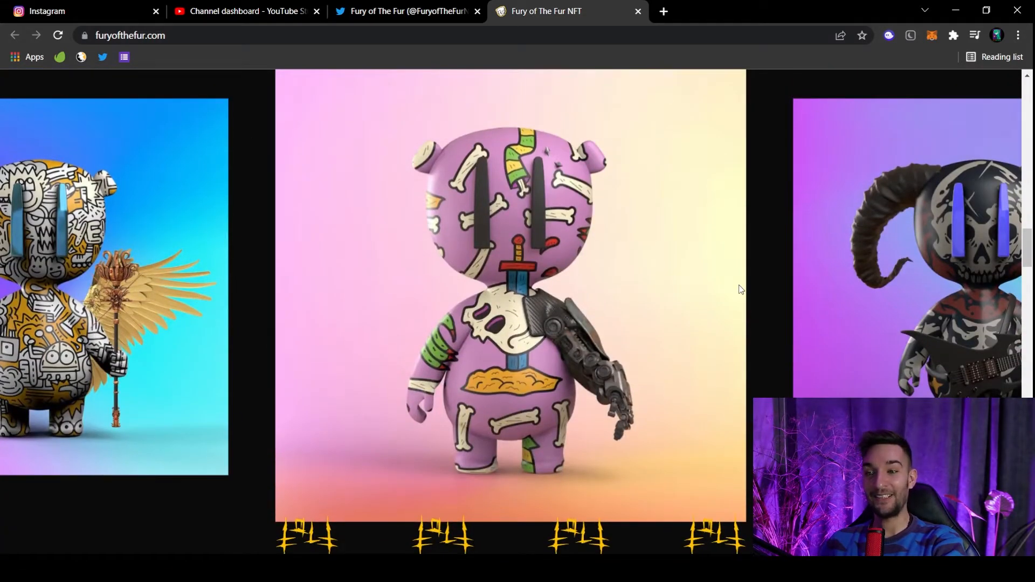
scroll(down, 3)
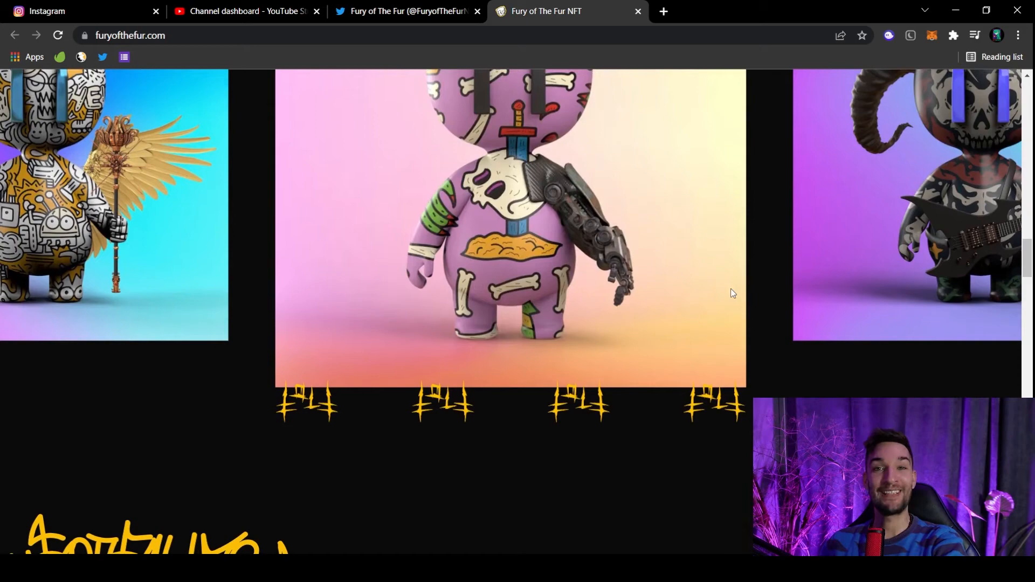
scroll(down, 3)
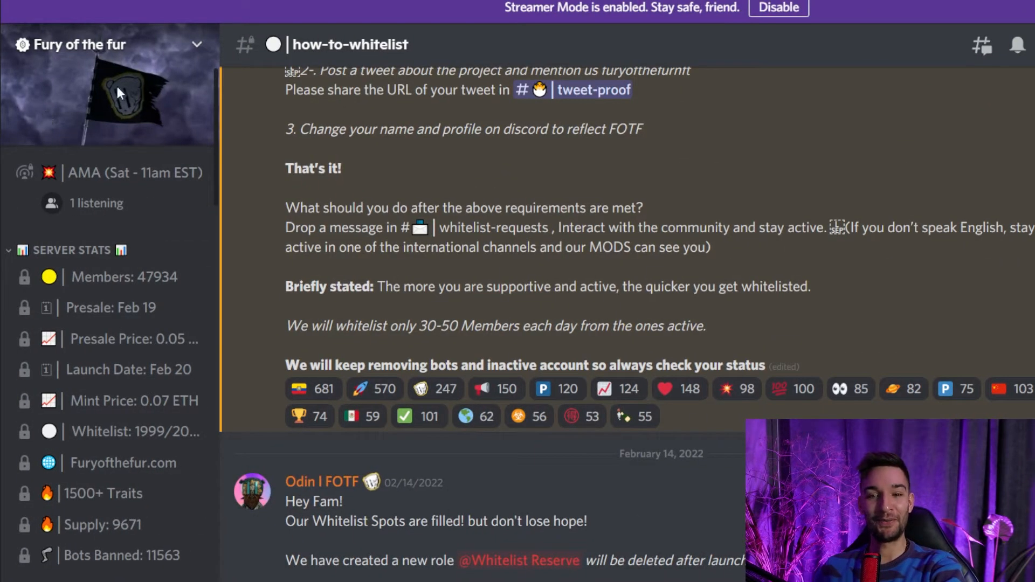
mouse_move(125, 308)
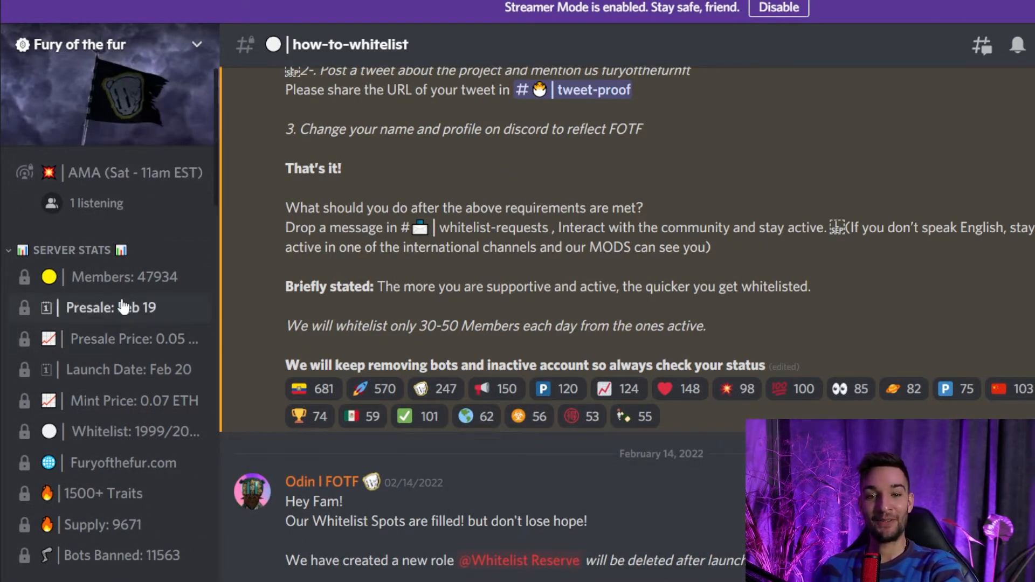
mouse_move(167, 324)
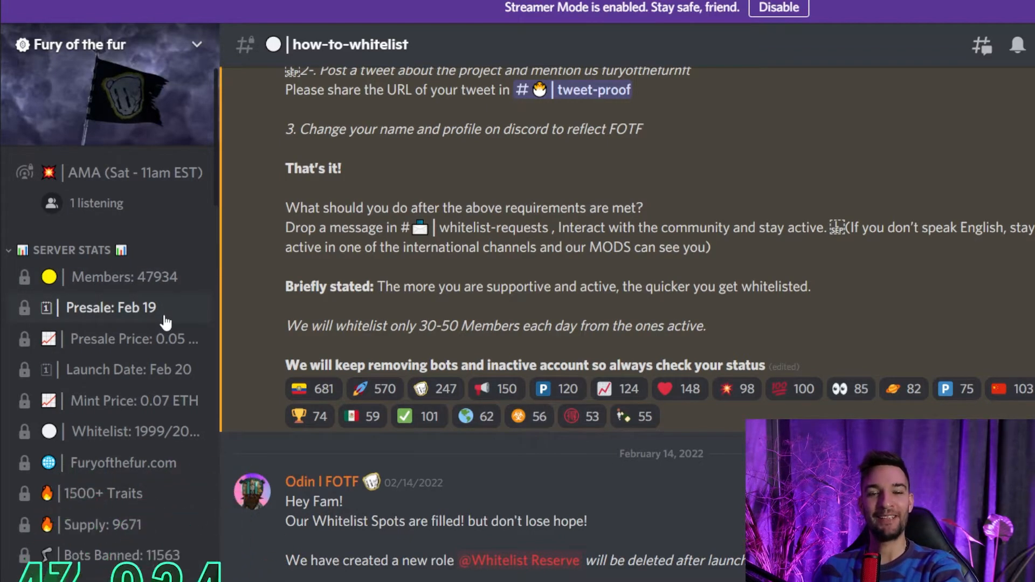
mouse_move(146, 342)
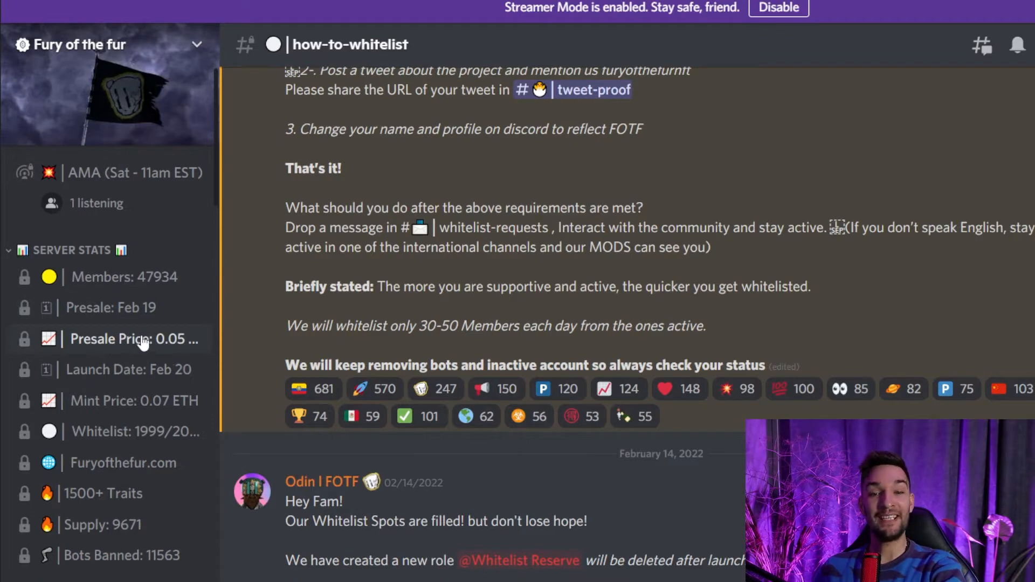
mouse_move(186, 352)
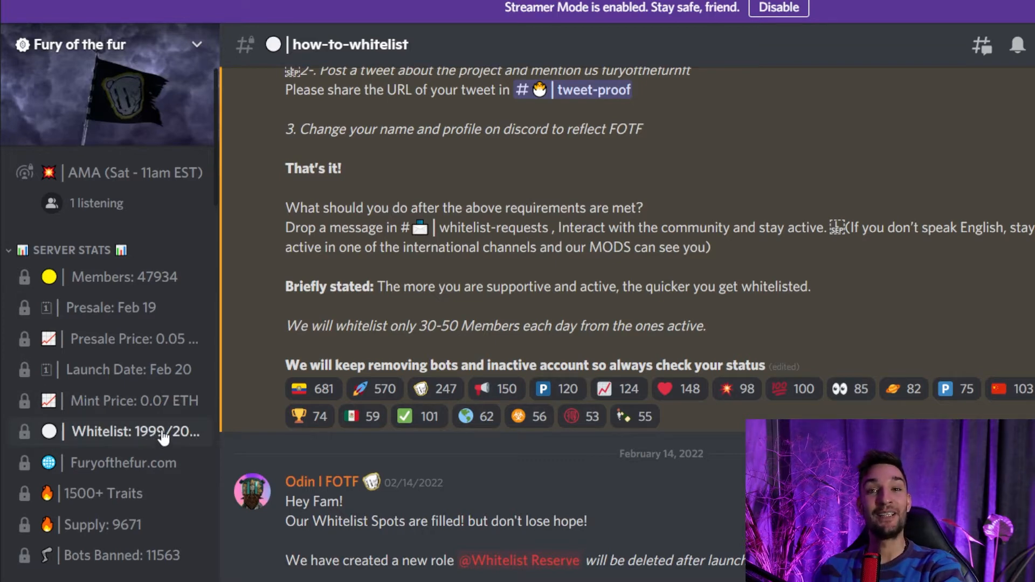
mouse_move(228, 407)
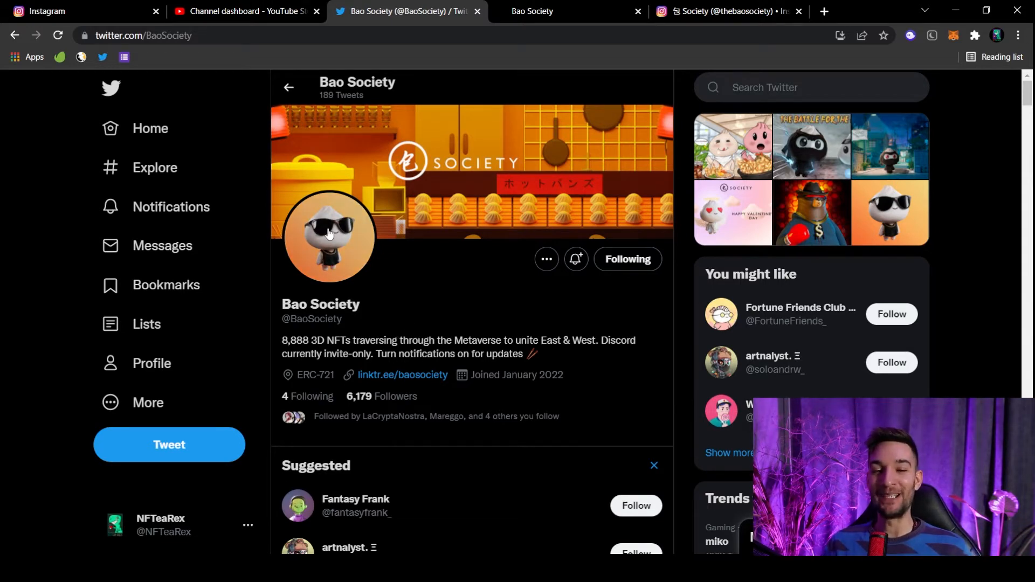
View Bao Society's sunglasses-wearing bun avatar full size, then close it
click(329, 235)
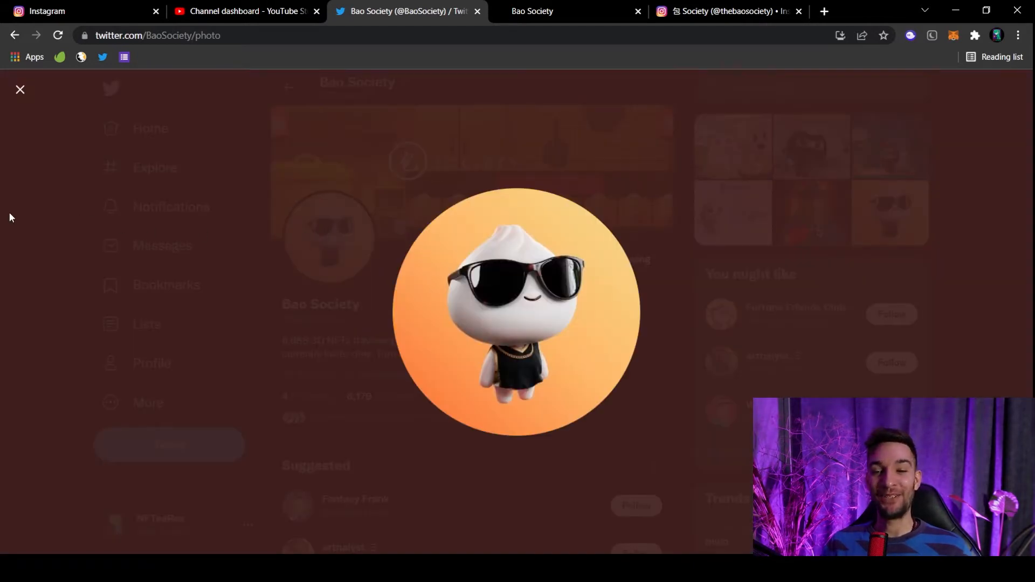
click(20, 90)
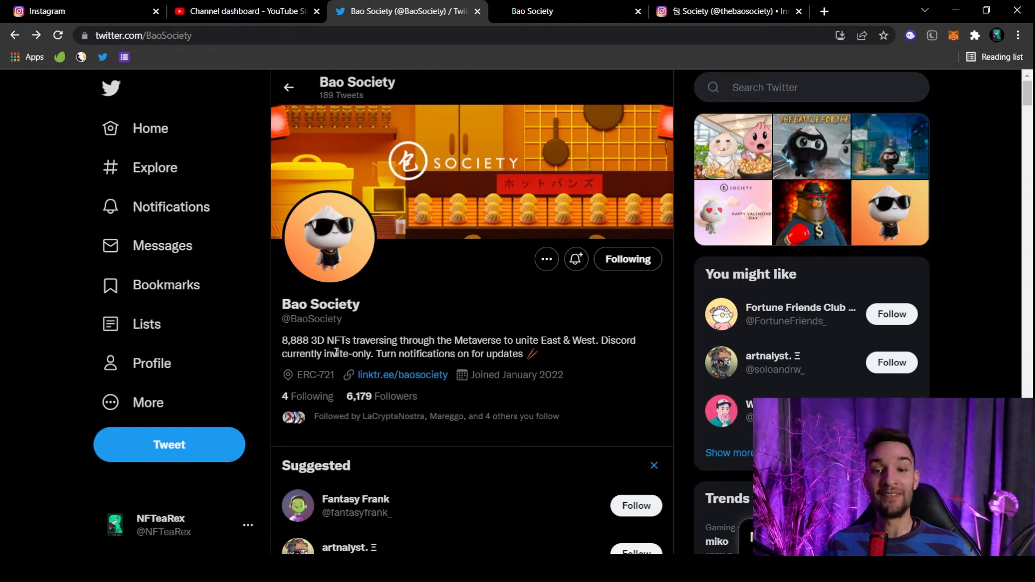
Check baosociety.com's Discord-closed notice, then return to the Bao Society Twitter profile
click(726, 11)
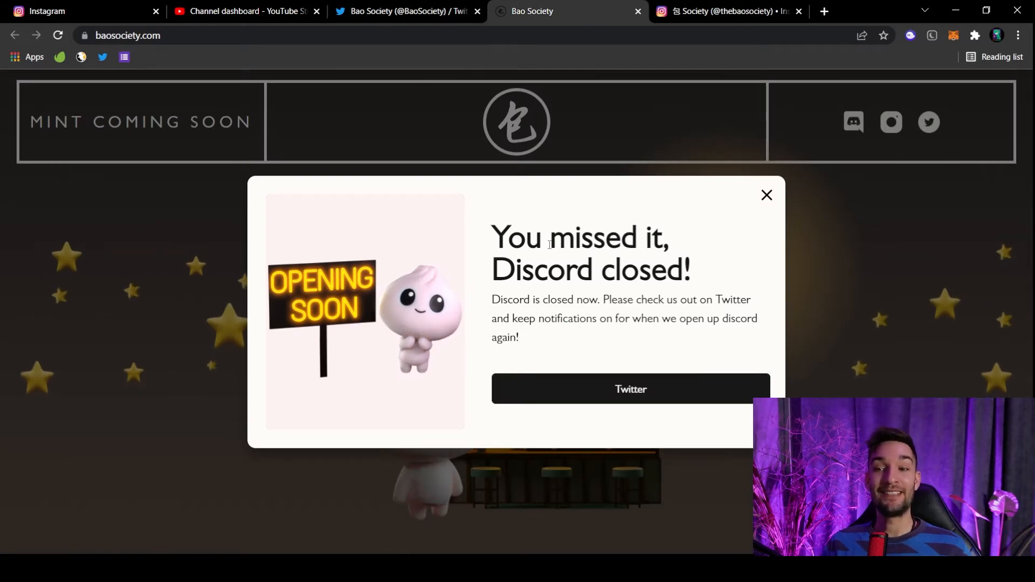
click(406, 11)
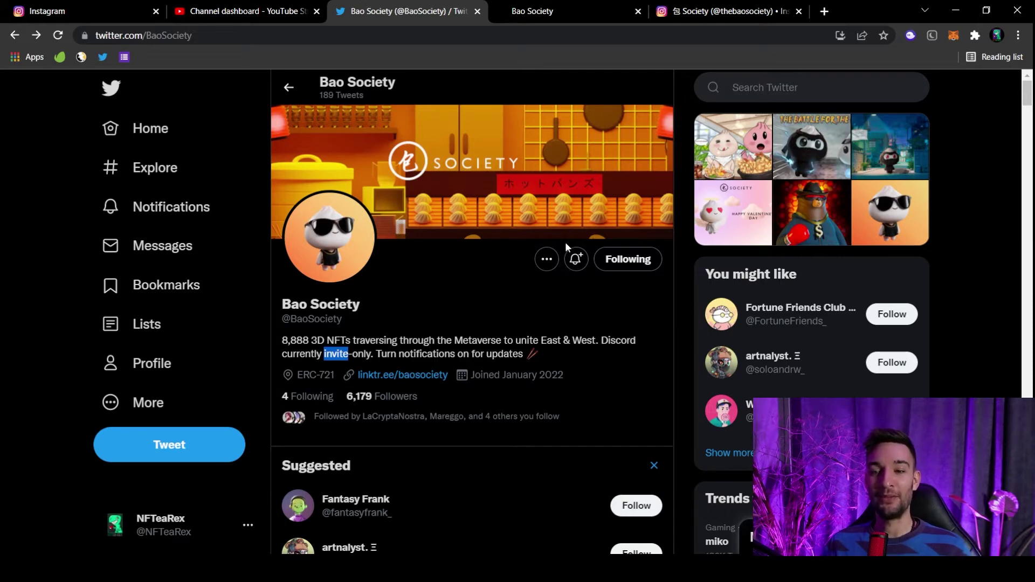
mouse_move(418, 296)
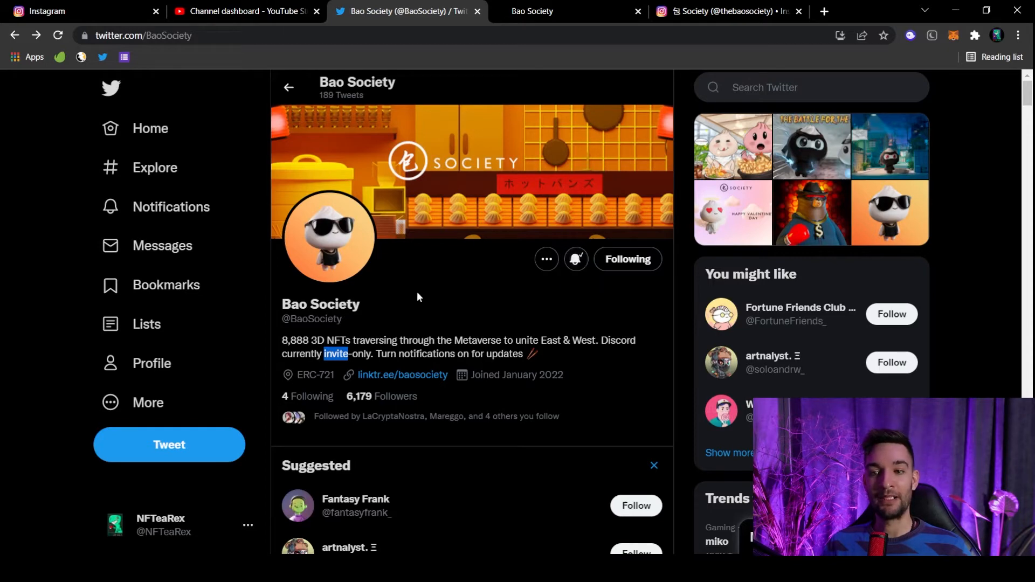
Scroll Bao Society's tweets from the Valentine's fan-art contest to the BaboonVerse giveaway retweet
scroll(down, 3)
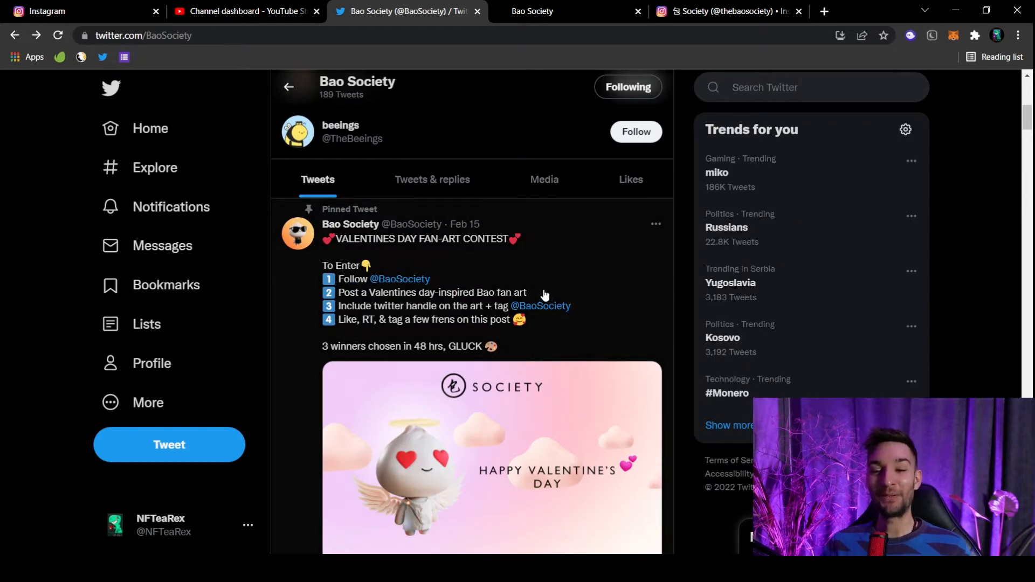
scroll(down, 3)
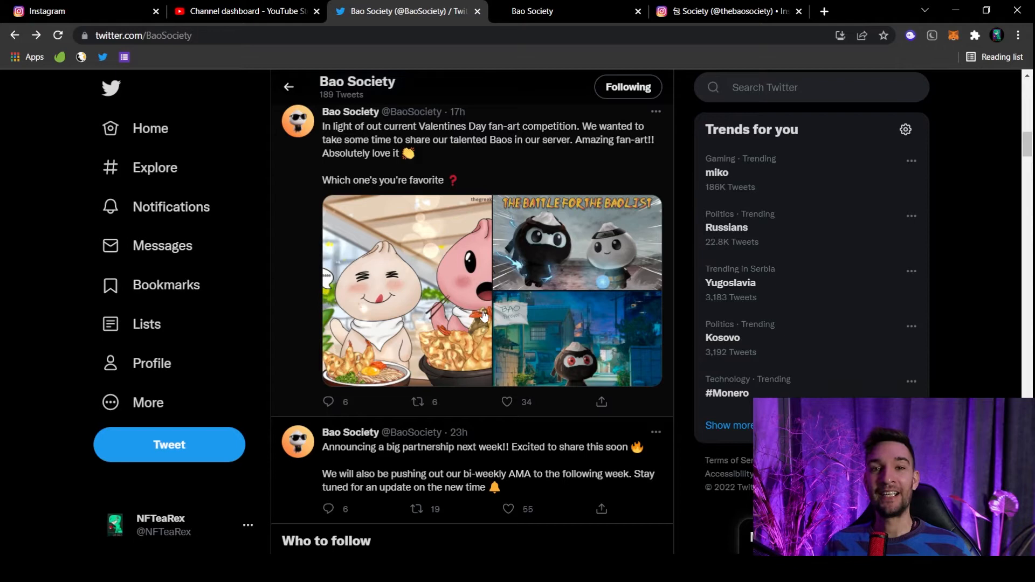
scroll(down, 3)
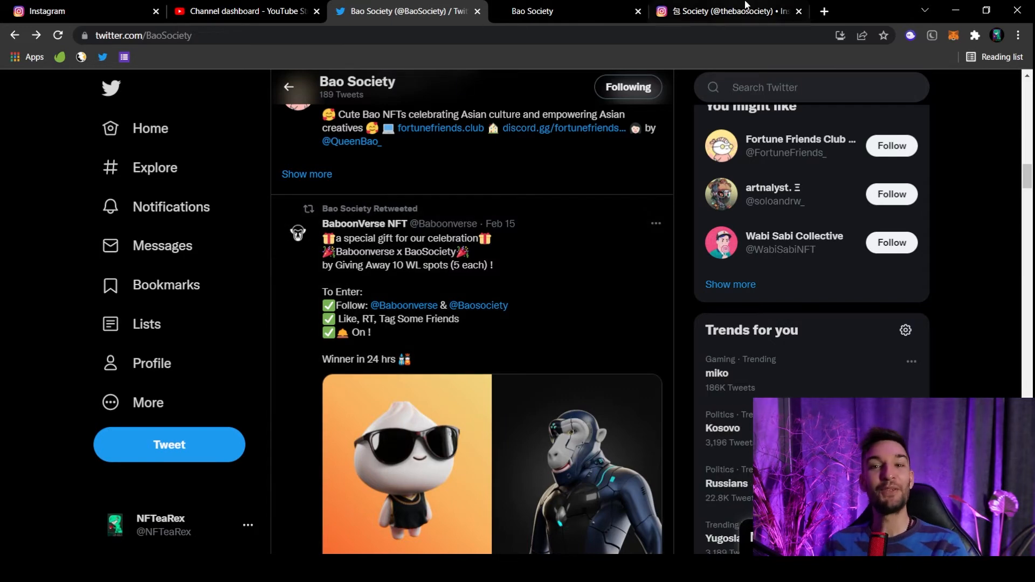
Review the thebaosociety Instagram grid of nine Bao character posts
click(726, 11)
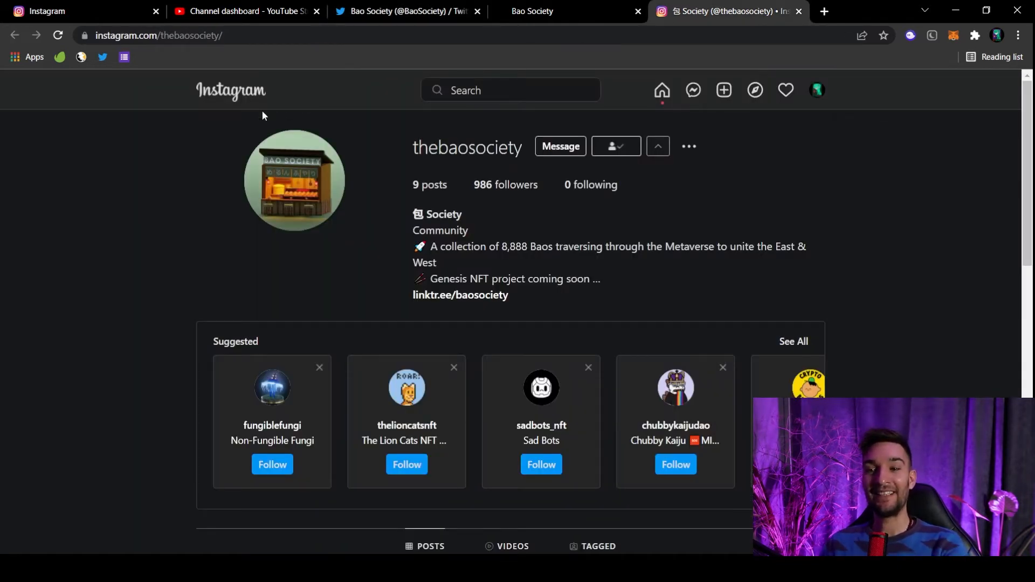
scroll(down, 3)
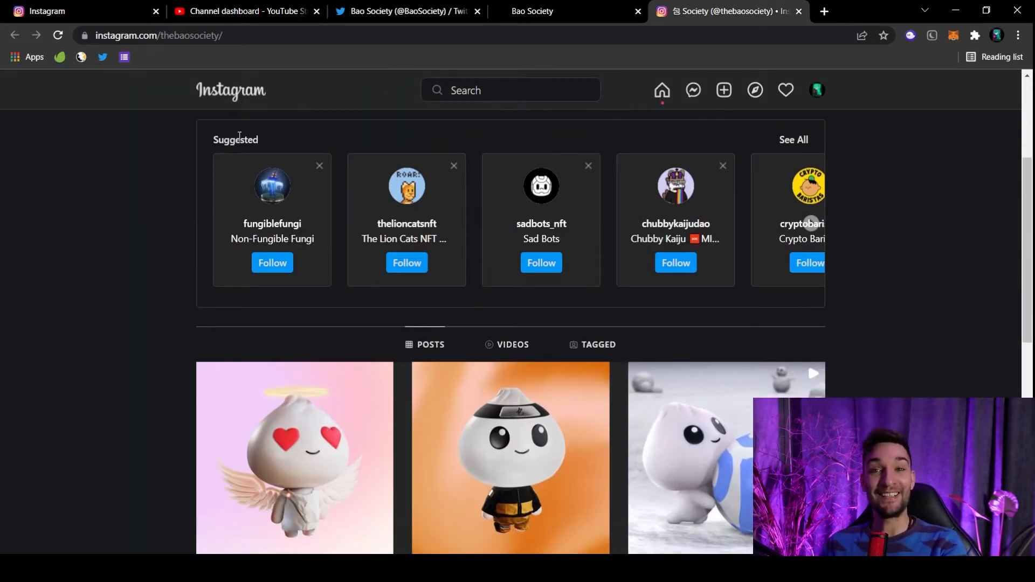
scroll(down, 3)
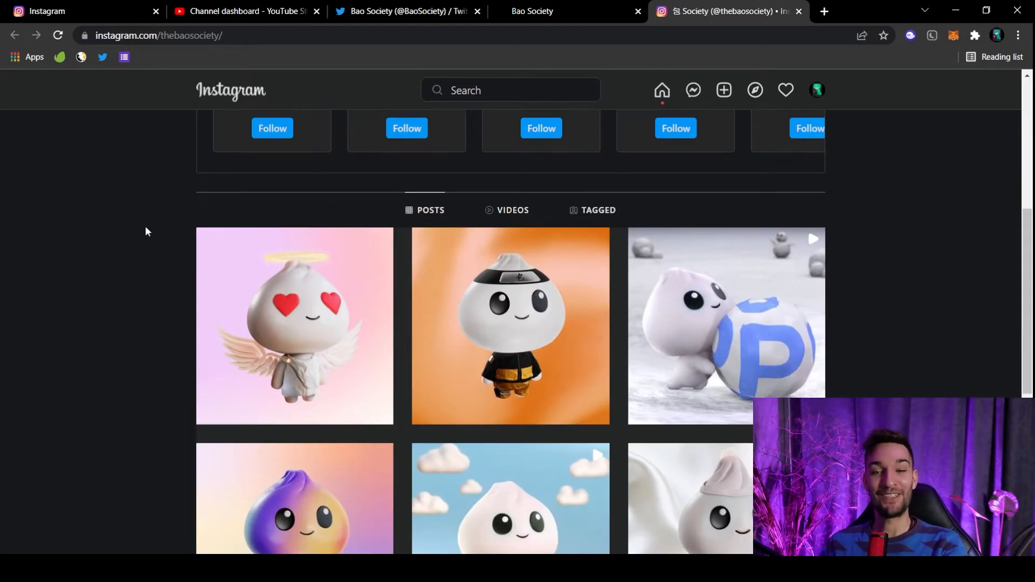
scroll(down, 3)
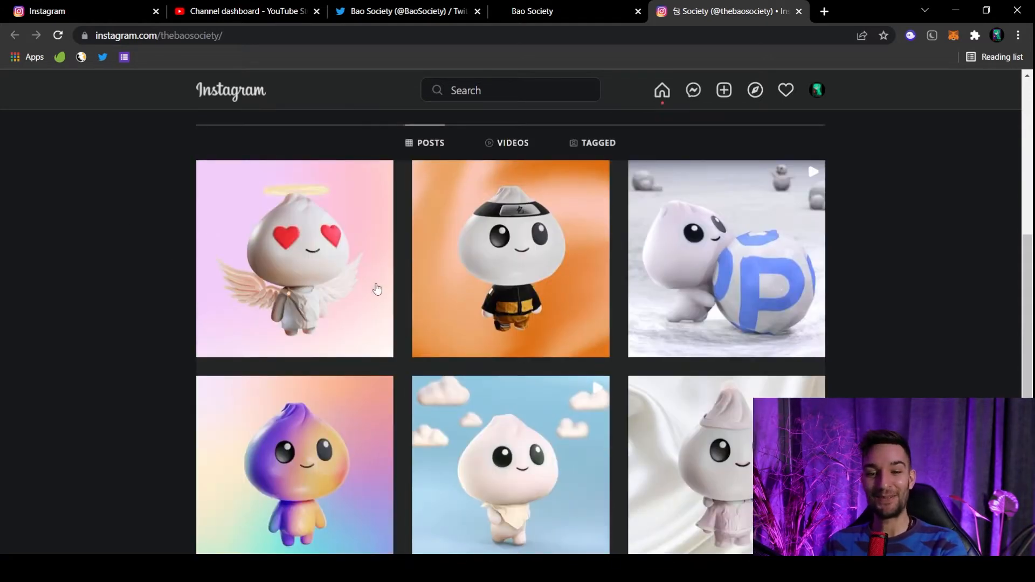
scroll(down, 3)
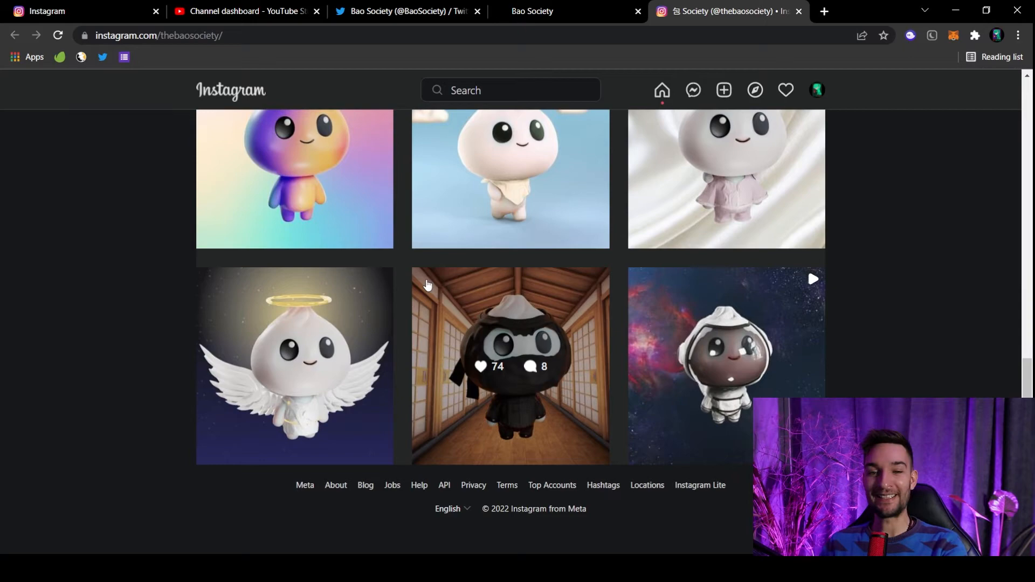
scroll(up, 3)
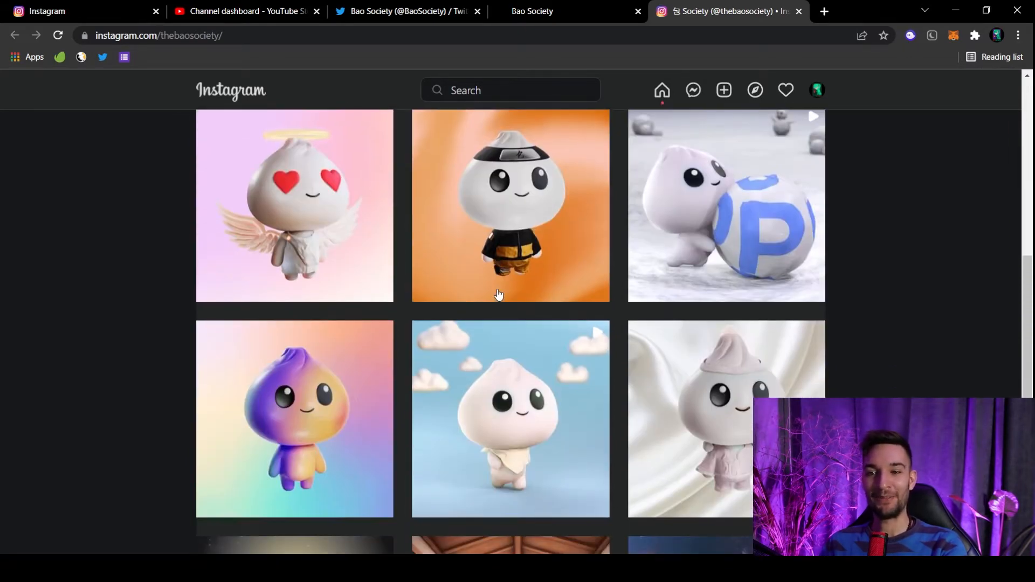
scroll(down, 3)
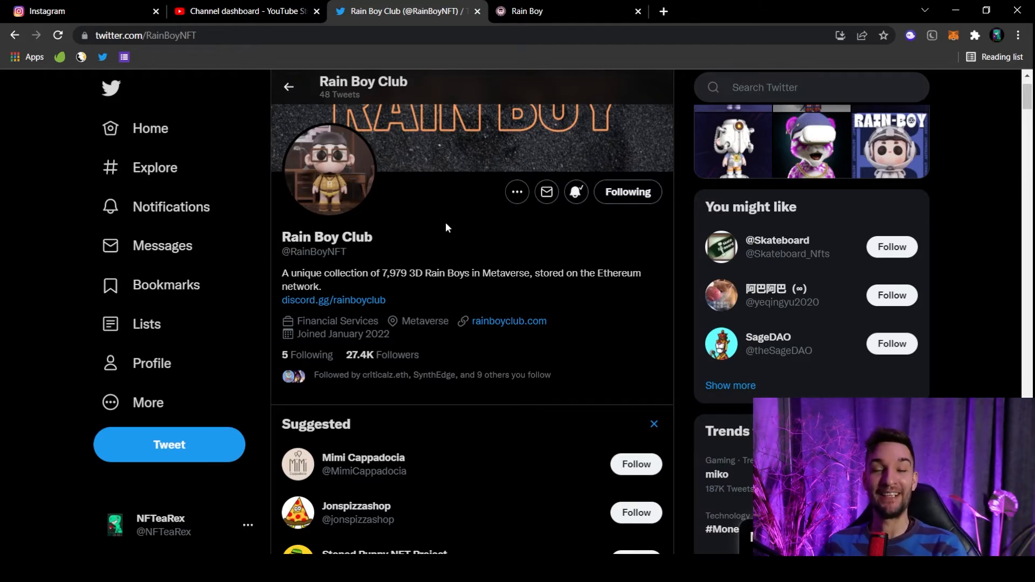
Scroll Rain Boy Club's tweets past the 50,000 Discord members giveaway to the 'To the moon?' tweet
scroll(down, 3)
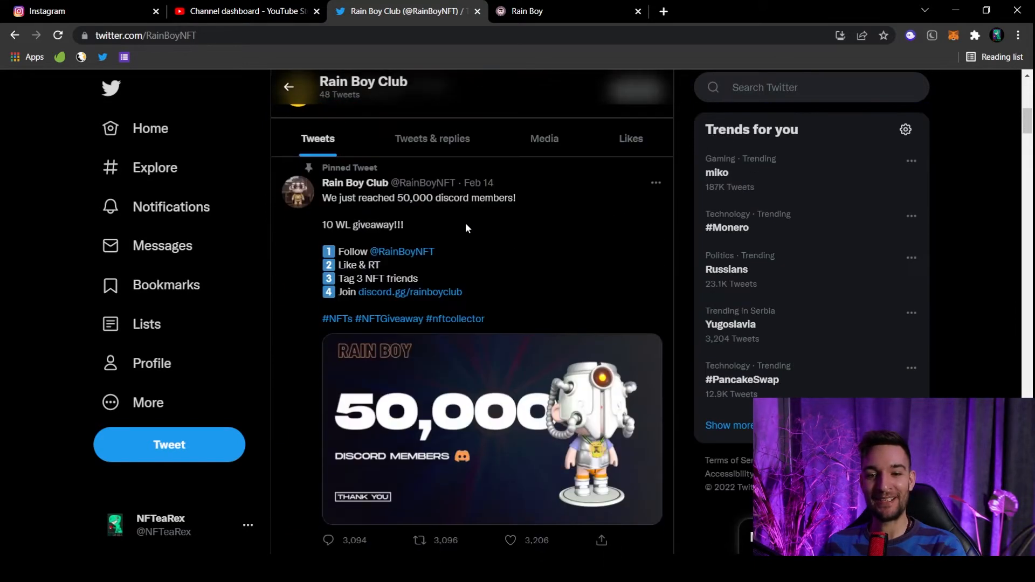
scroll(down, 3)
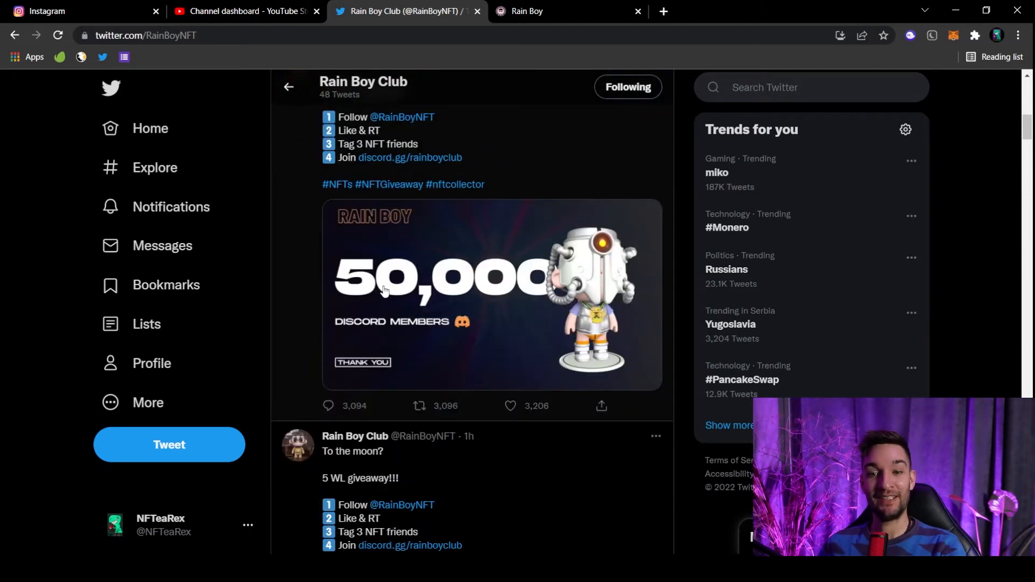
mouse_move(431, 334)
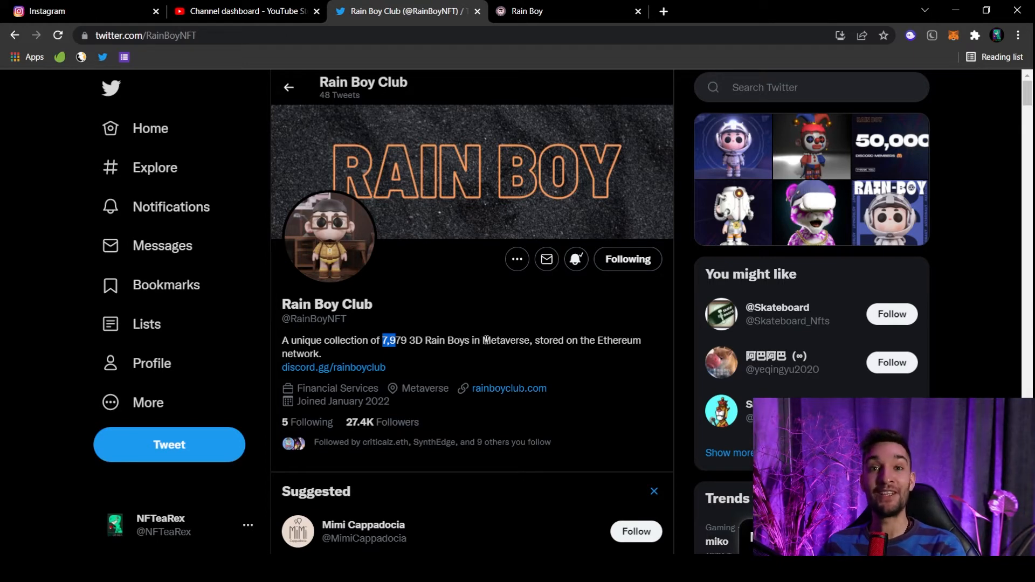
mouse_move(467, 331)
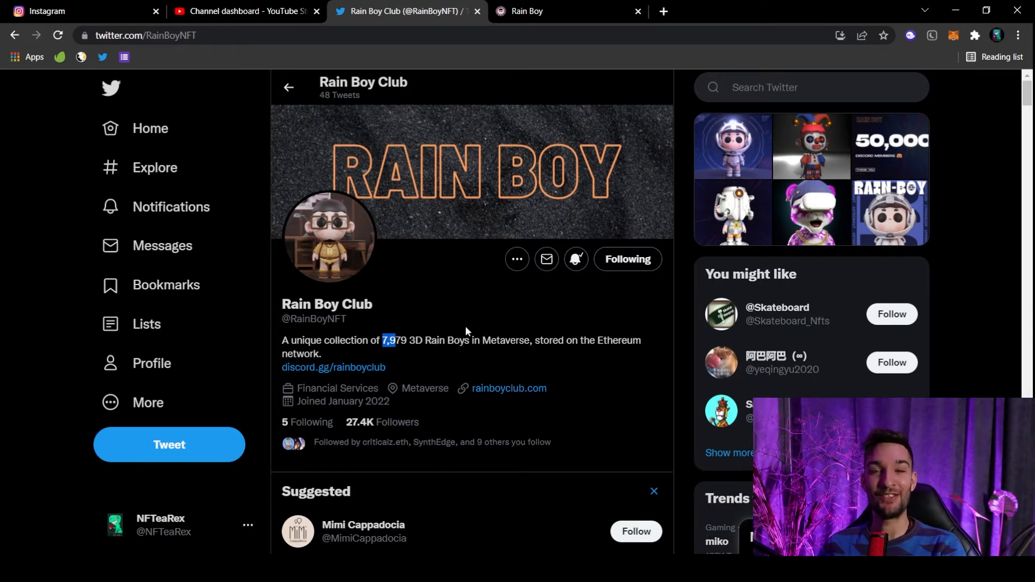
mouse_move(464, 328)
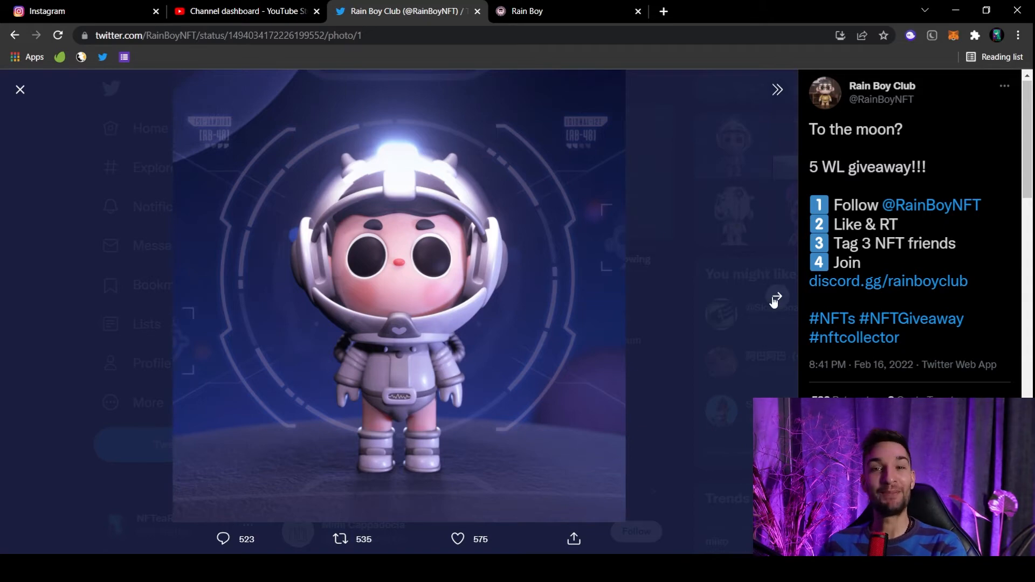
Advance to the Joker Rain Boy photo, then bring up the rainboyclub.com welcome page
click(776, 299)
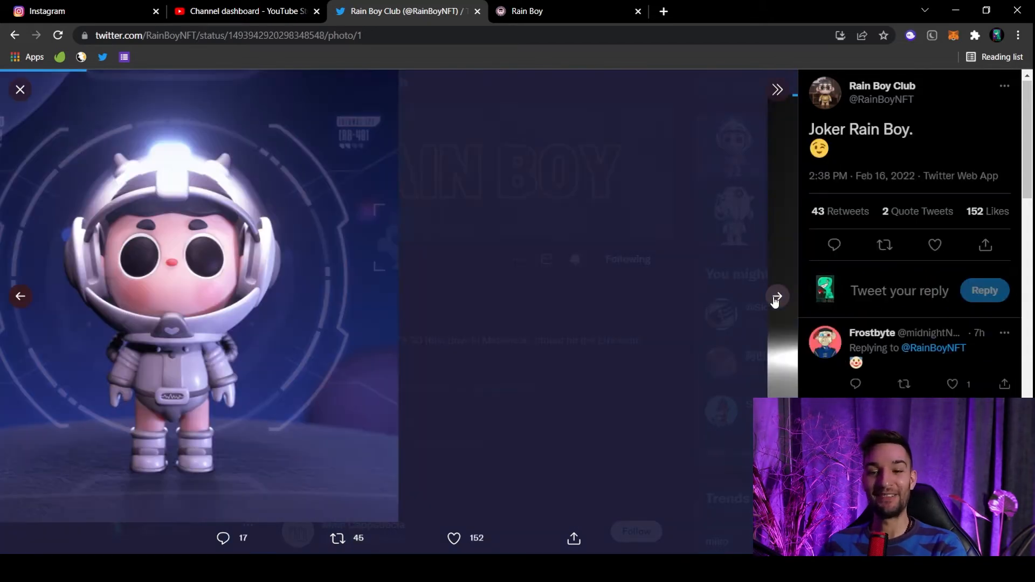
click(778, 296)
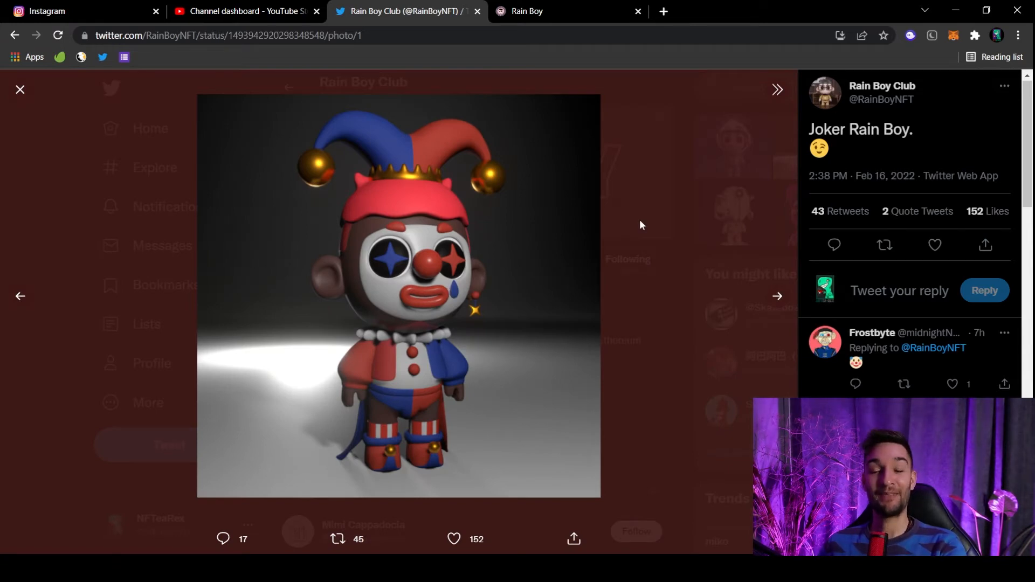
click(539, 11)
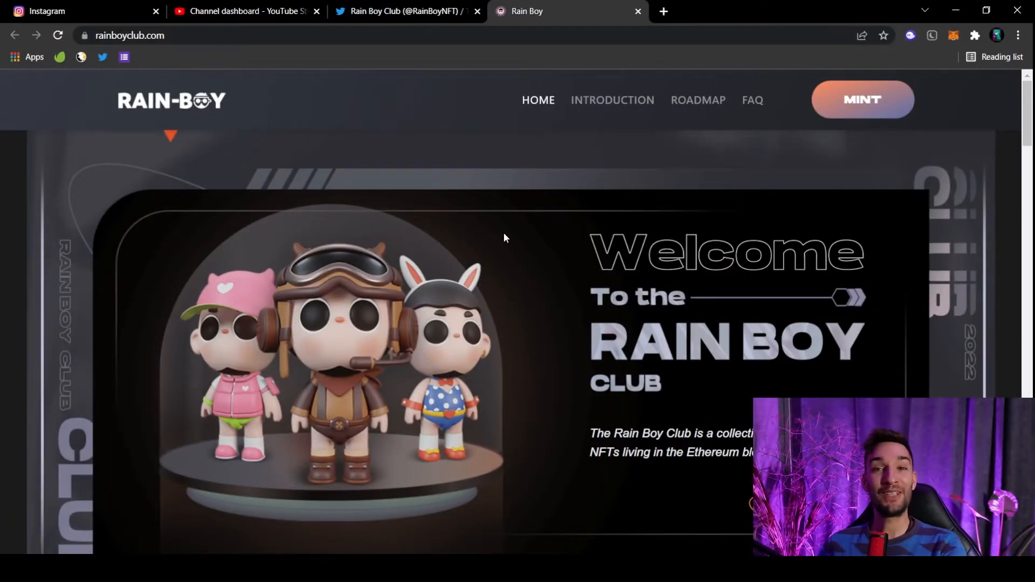
mouse_move(463, 216)
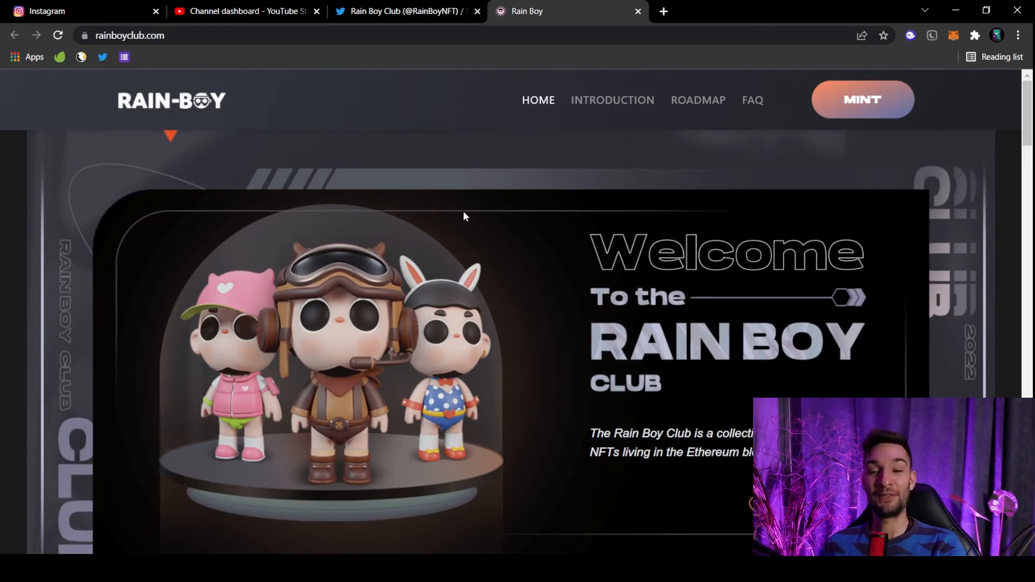
mouse_move(448, 174)
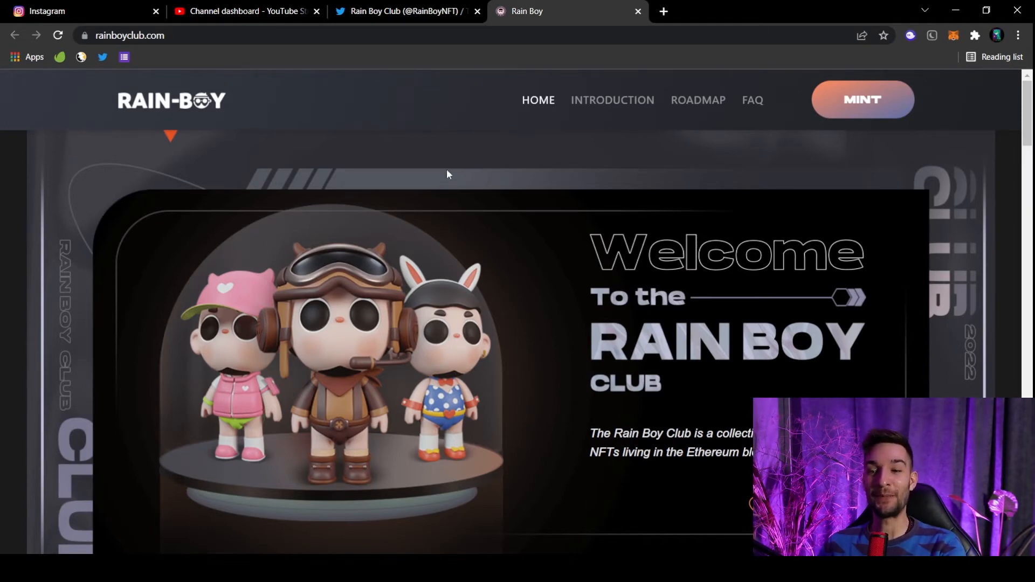
Jump to the 7979-NFT introduction and scroll to the Q3 metaverse and Q4 movie roadmap
scroll(down, 3)
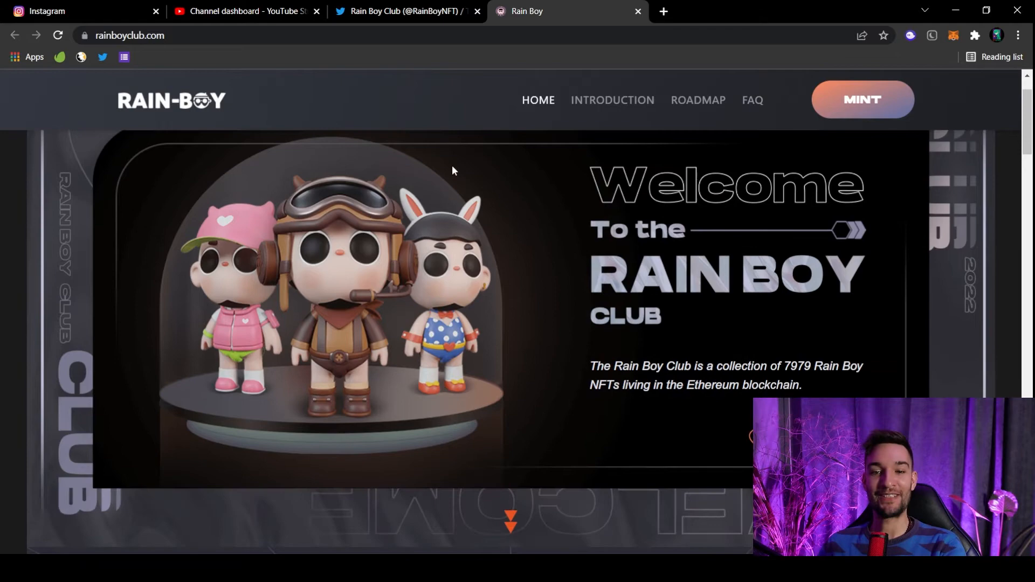
click(612, 100)
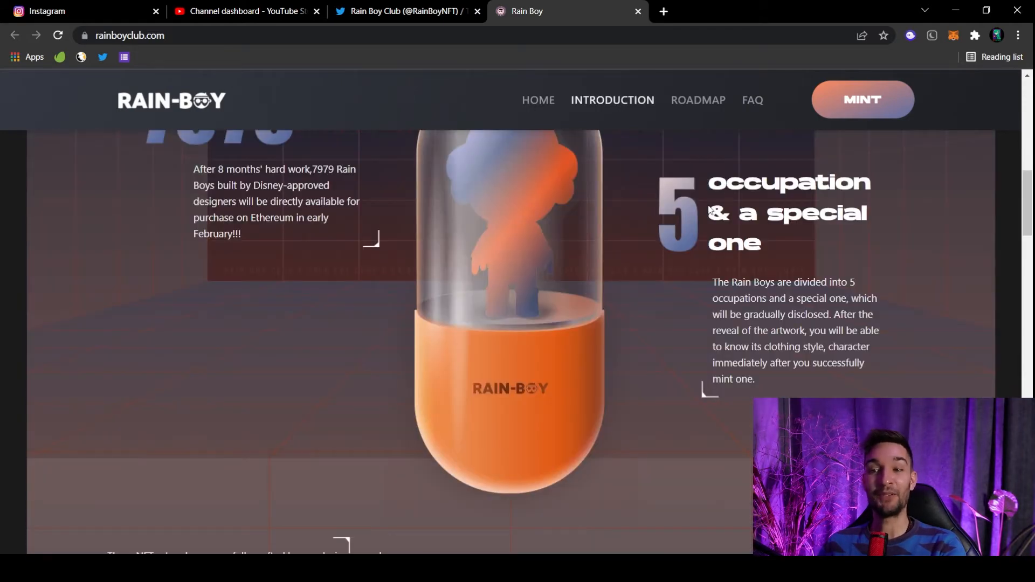
mouse_move(580, 239)
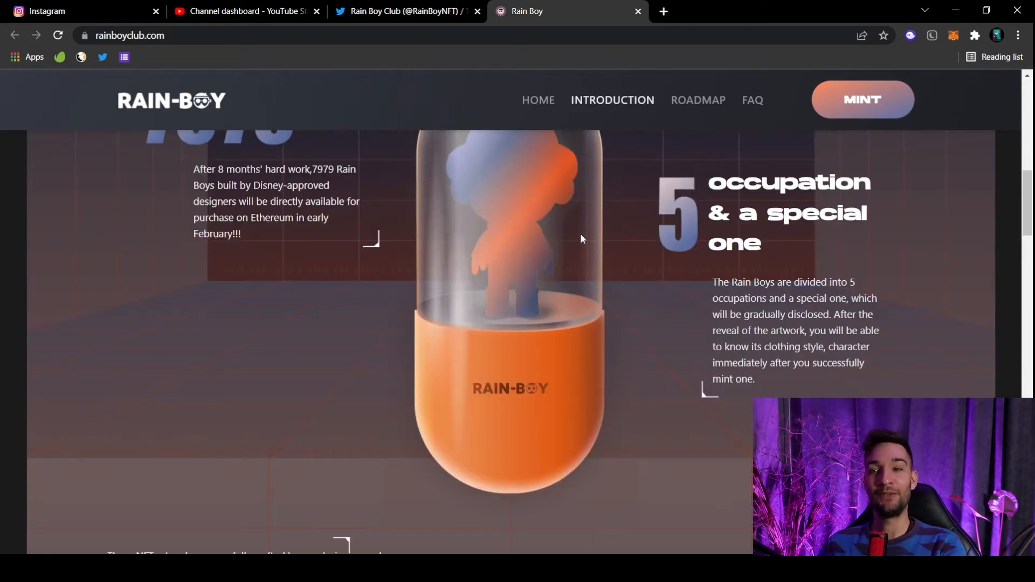
scroll(down, 3)
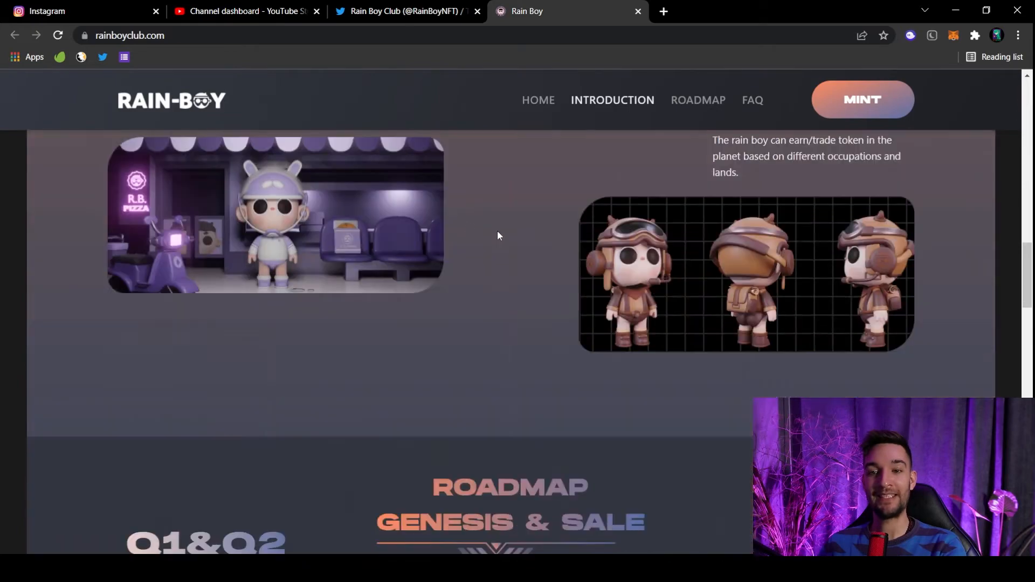
scroll(down, 3)
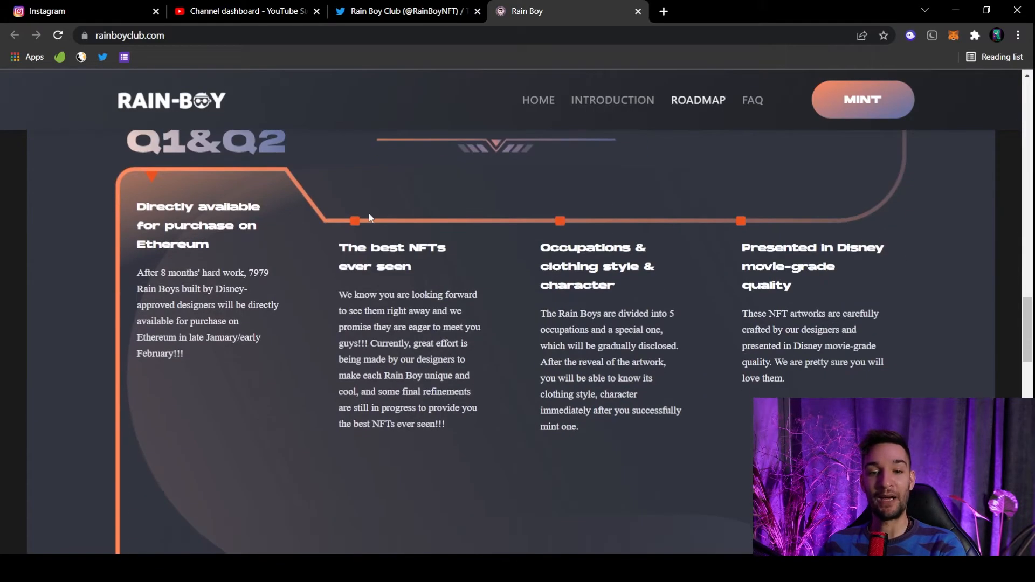
scroll(down, 3)
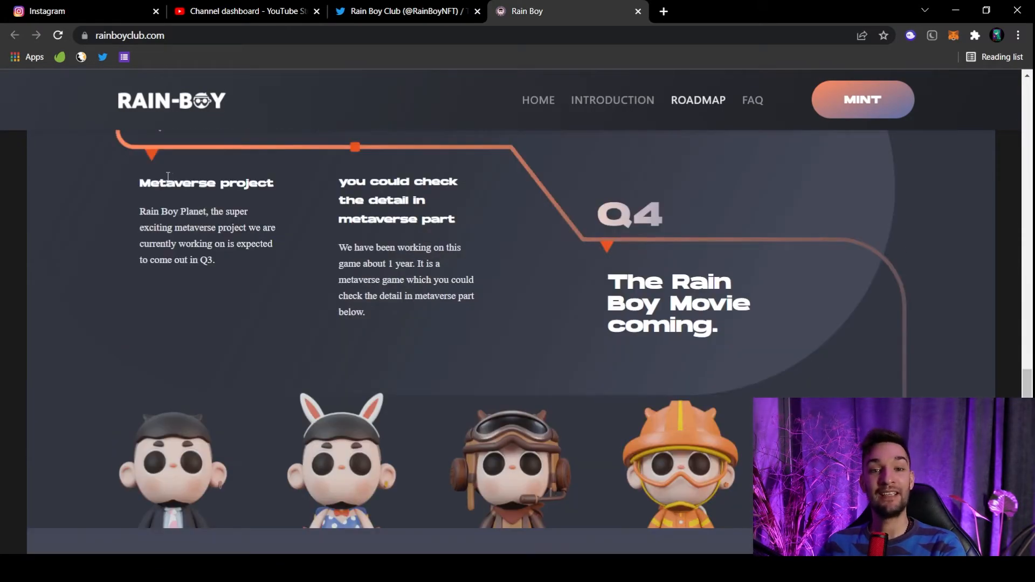
mouse_move(430, 173)
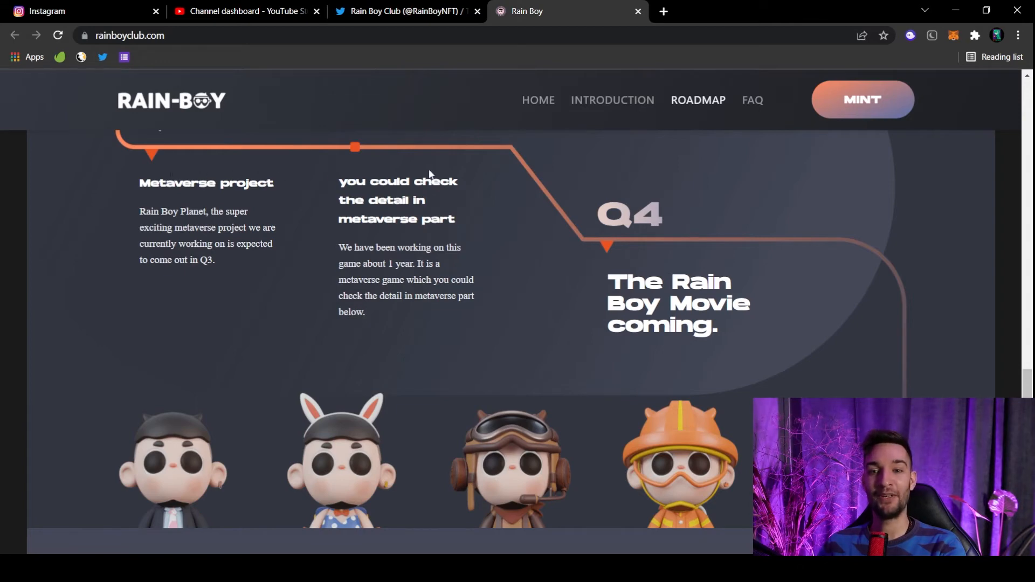
mouse_move(636, 272)
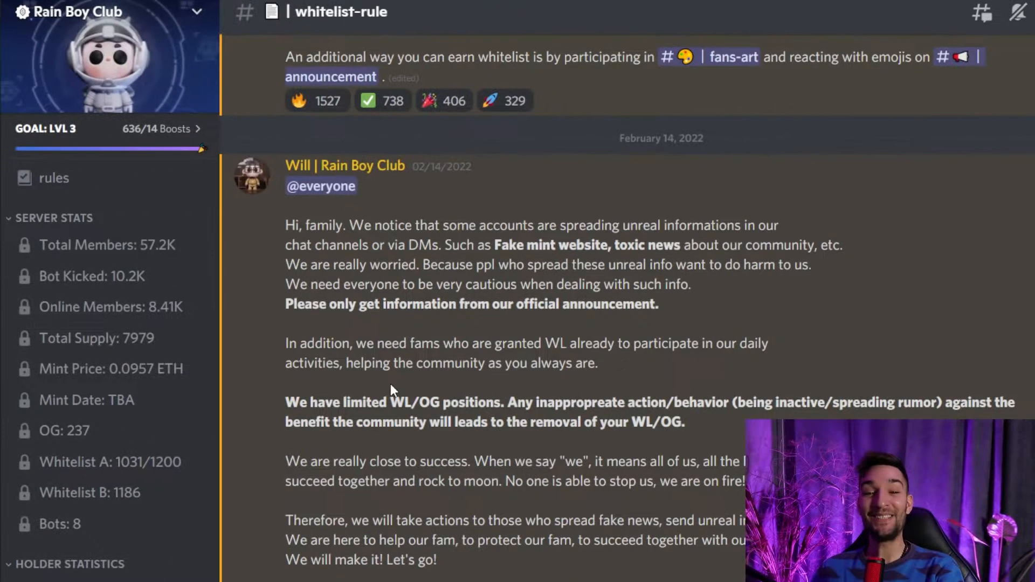
mouse_move(97, 253)
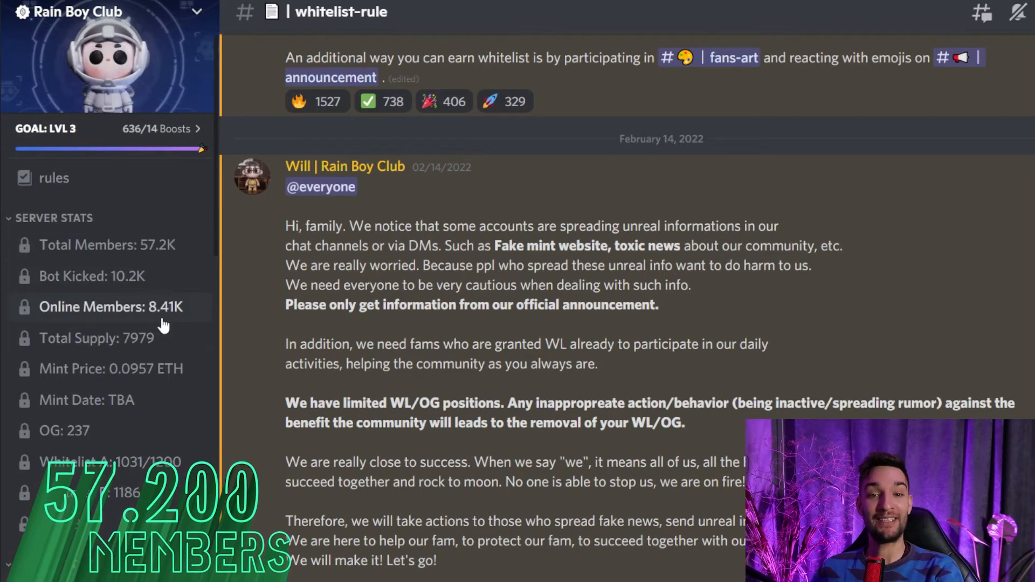
mouse_move(157, 400)
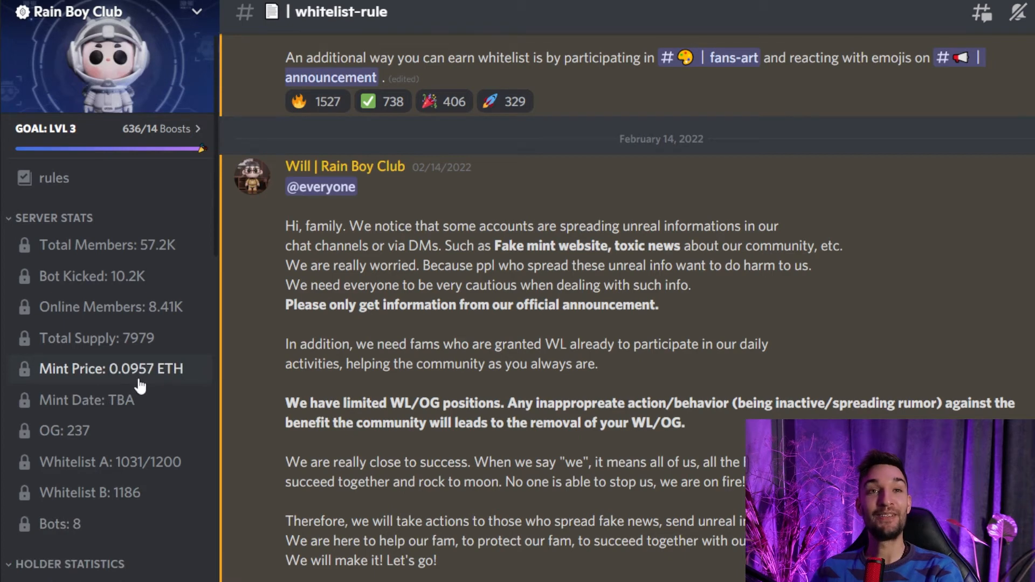
scroll(down, 3)
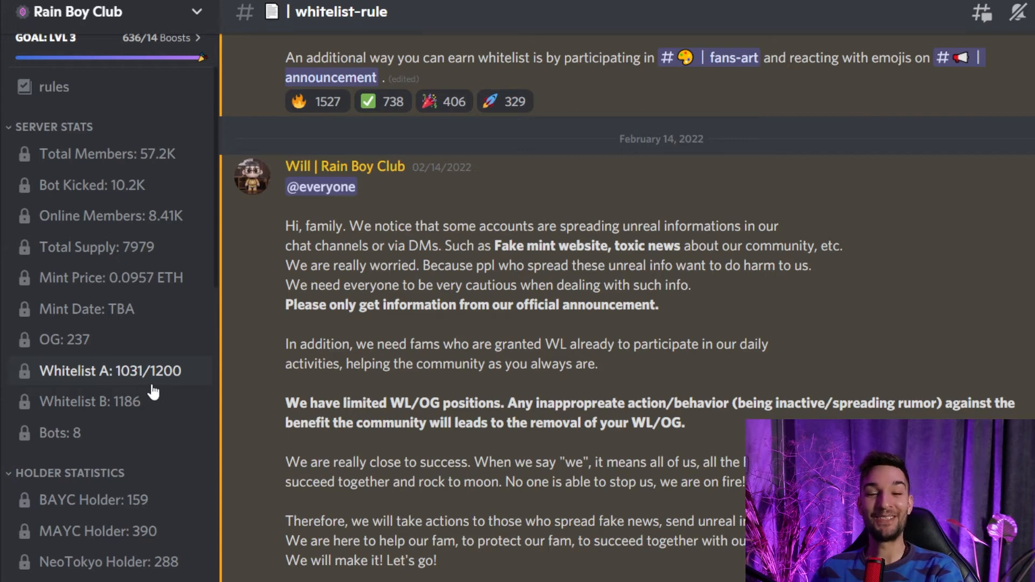
mouse_move(159, 401)
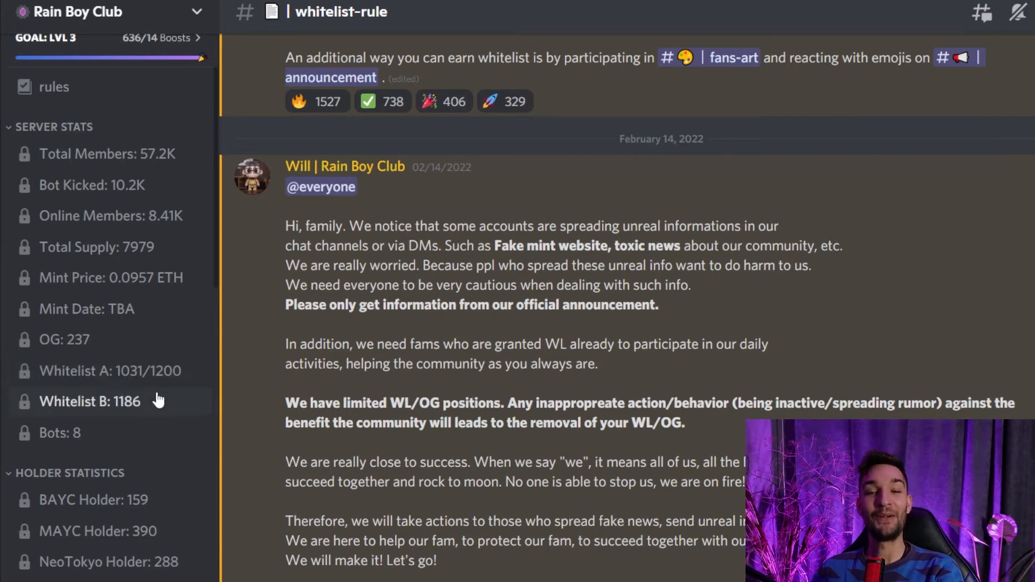
scroll(down, 3)
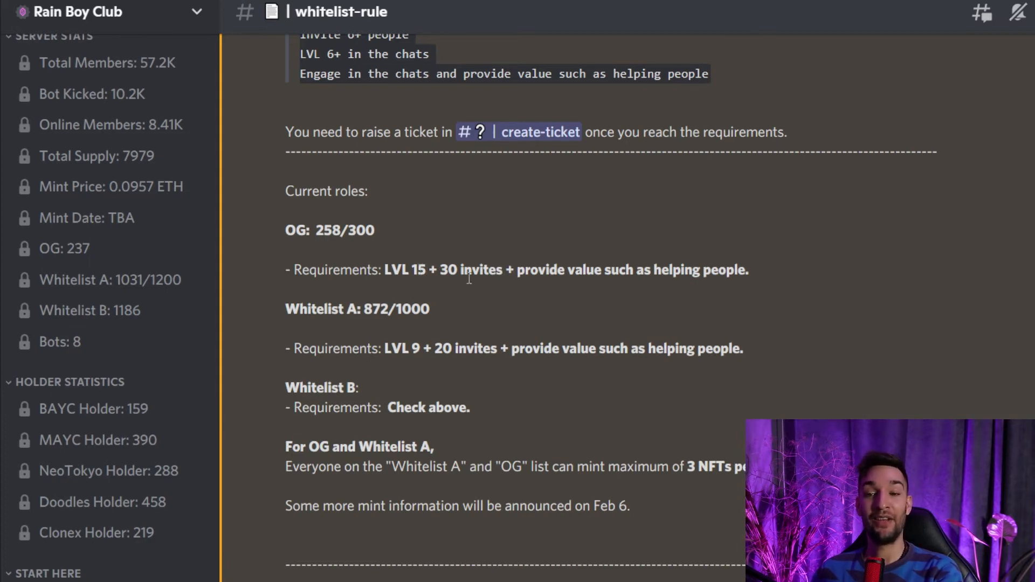
mouse_move(663, 291)
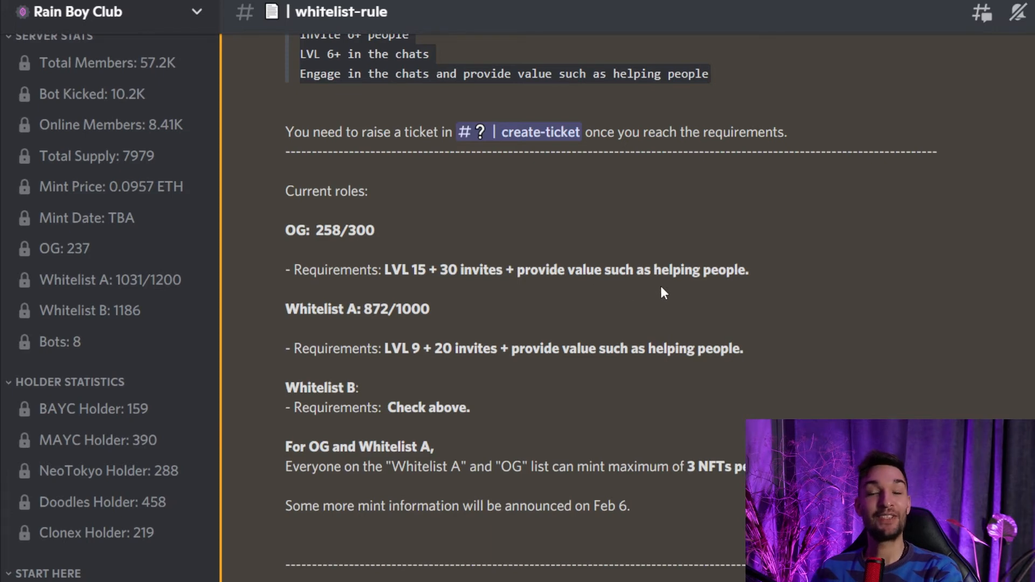
mouse_move(414, 326)
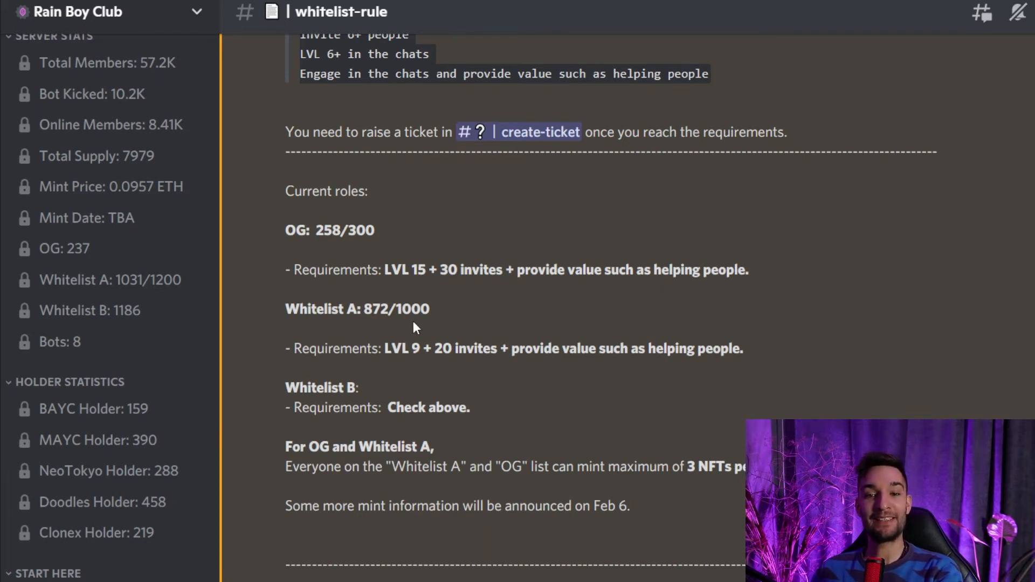
mouse_move(411, 351)
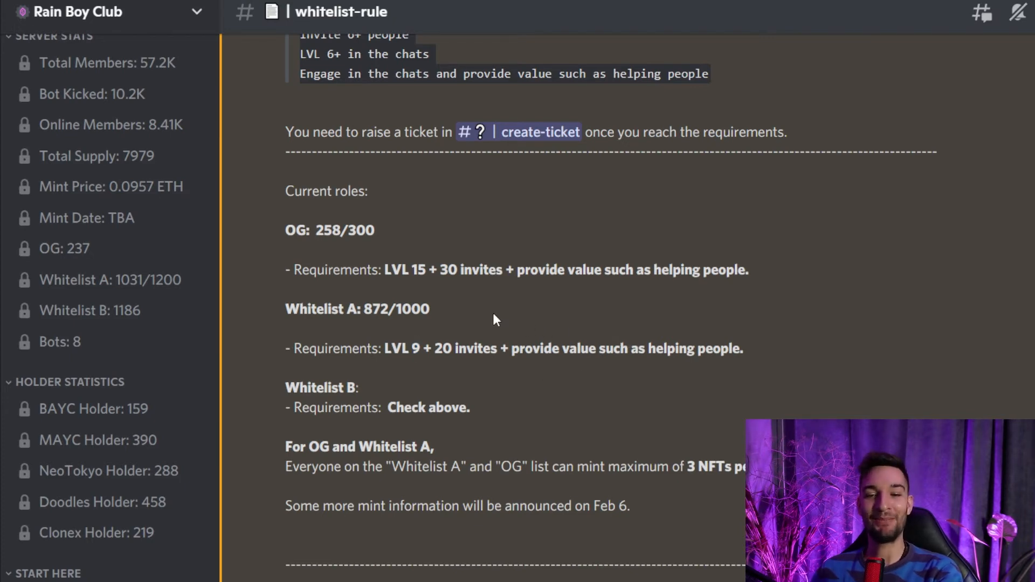
scroll(down, 3)
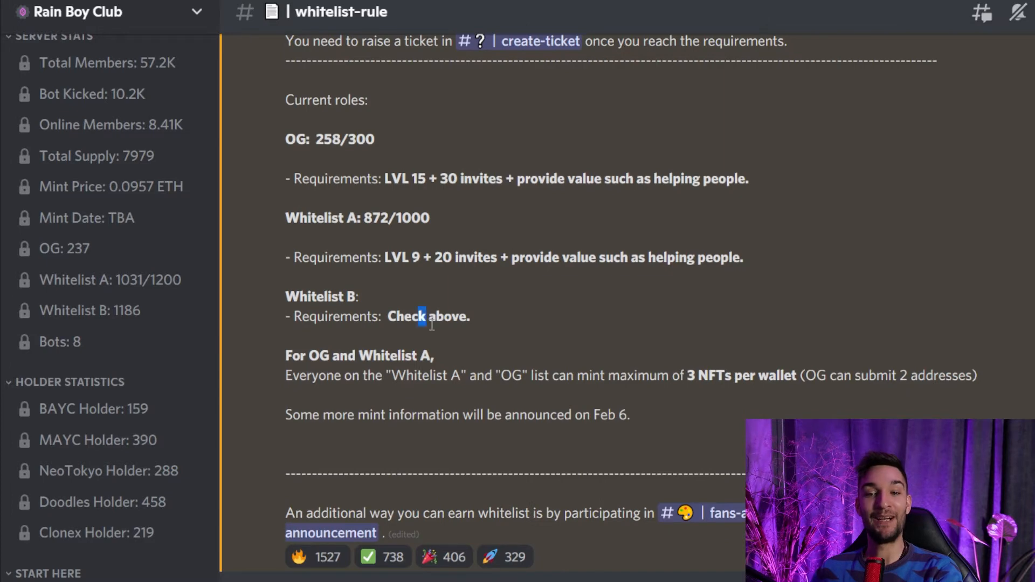
drag(428, 317, 471, 316)
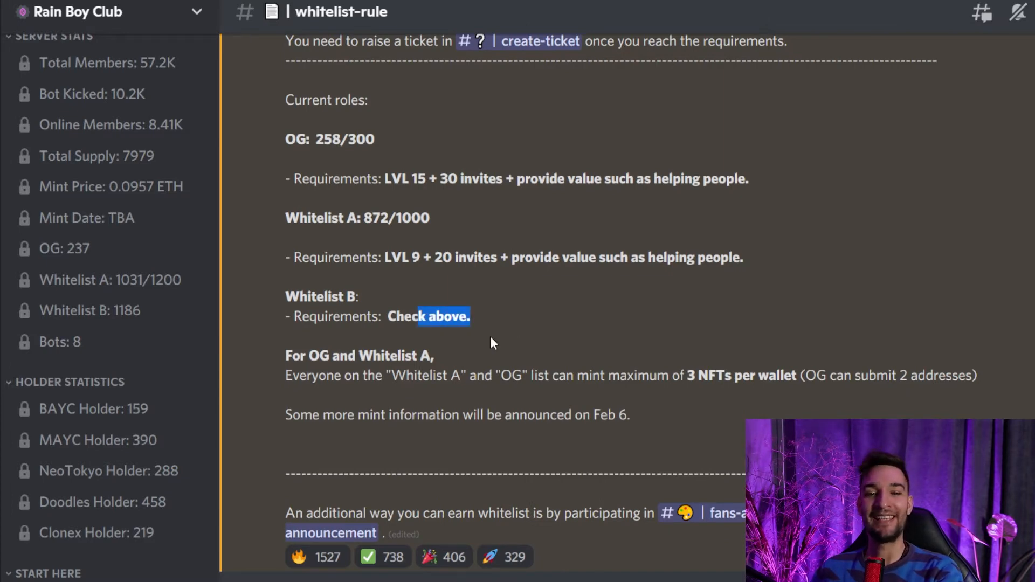
mouse_move(424, 354)
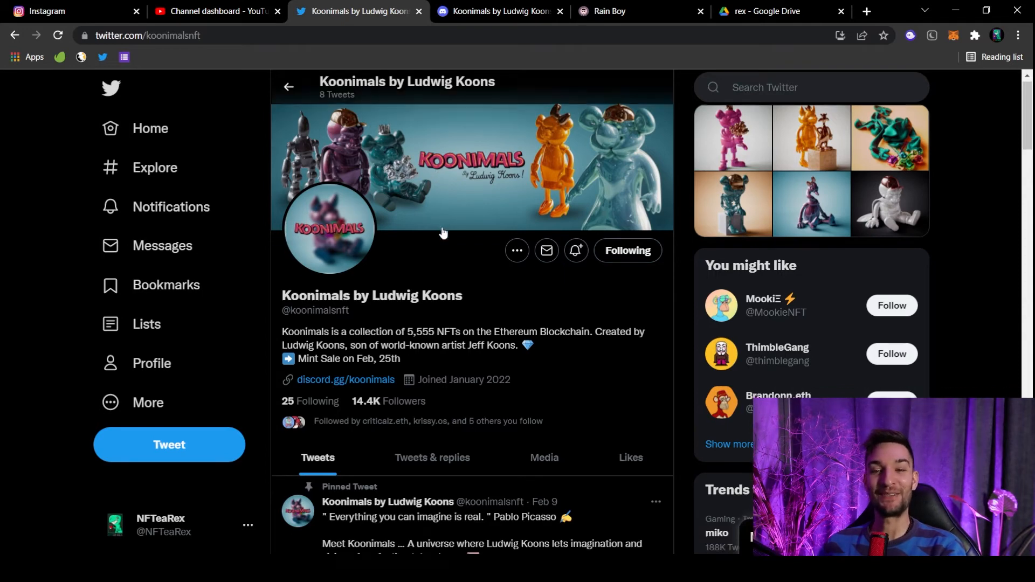
Scroll the Koonimals by Ludwig Koons profile, checking its Feb 25th mint sale date
scroll(down, 3)
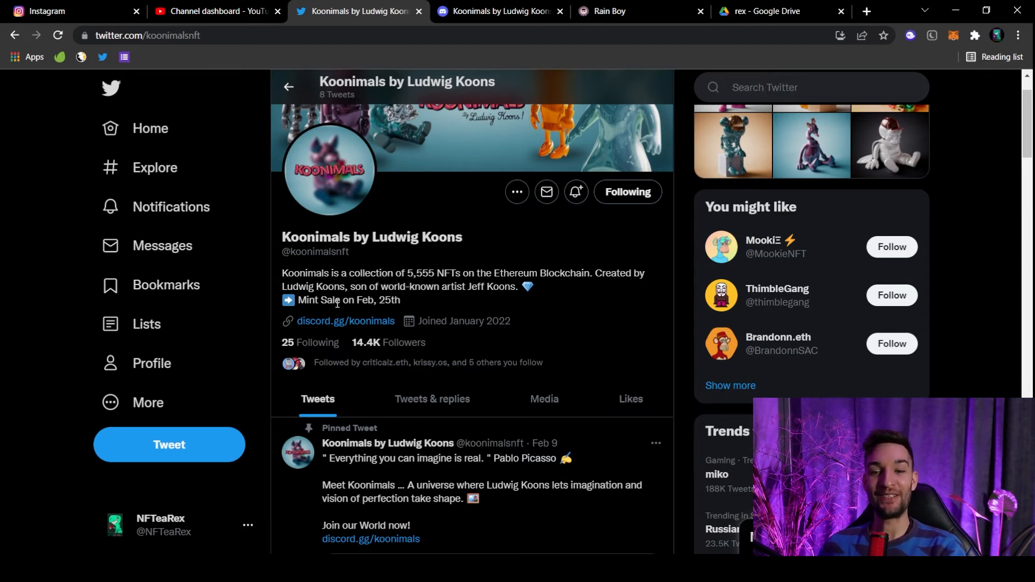
mouse_move(435, 298)
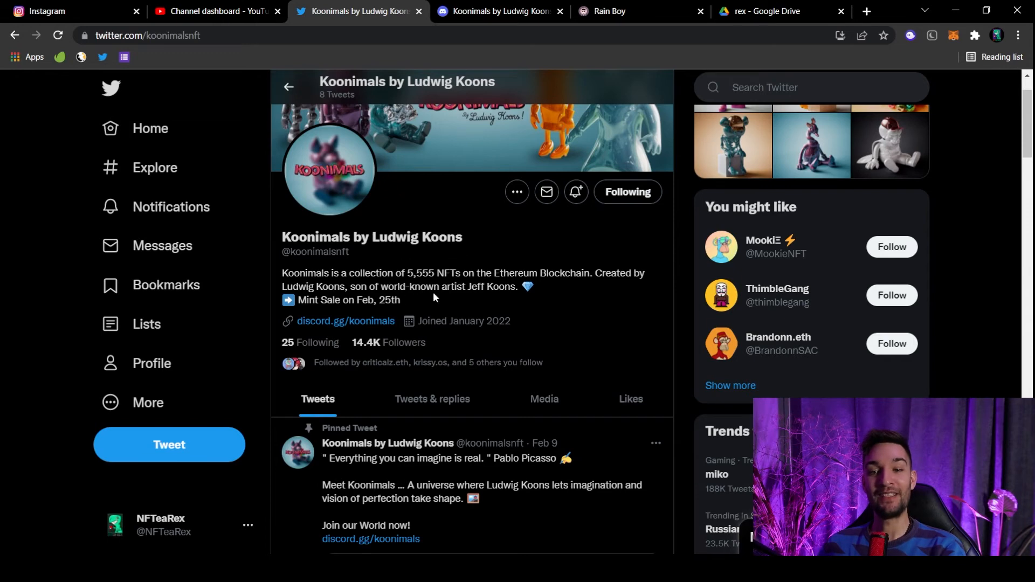
mouse_move(496, 303)
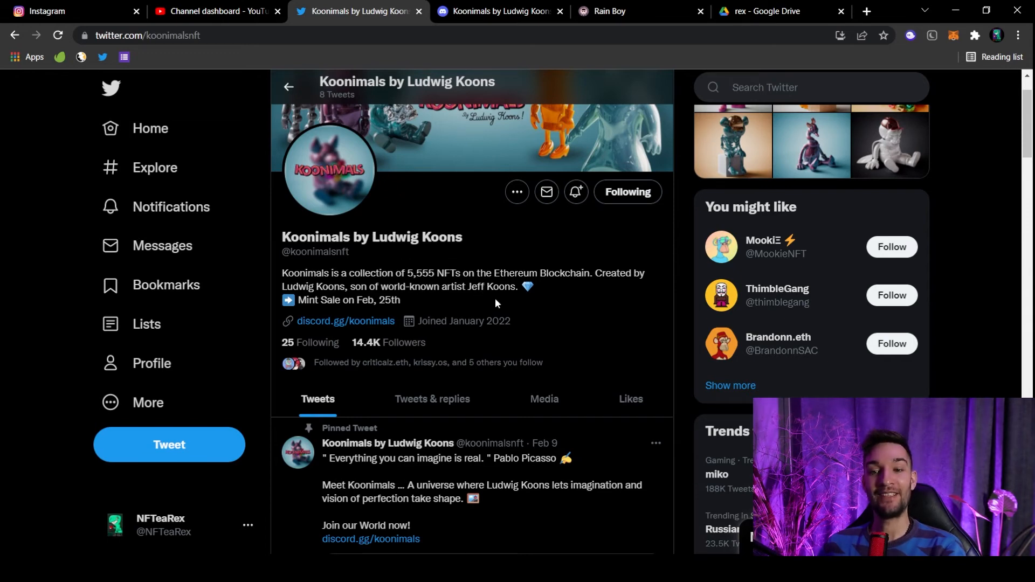
mouse_move(500, 303)
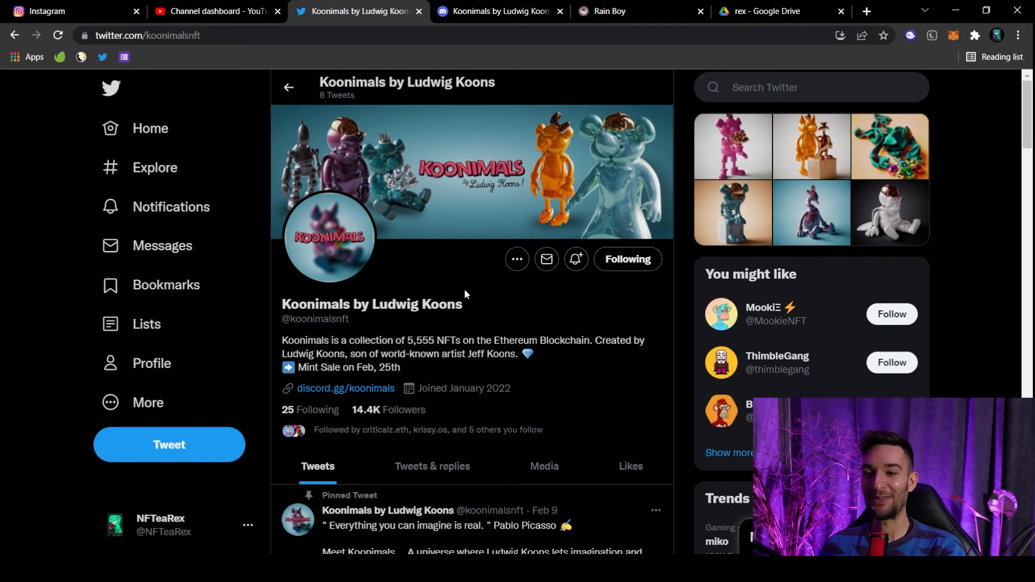
scroll(down, 3)
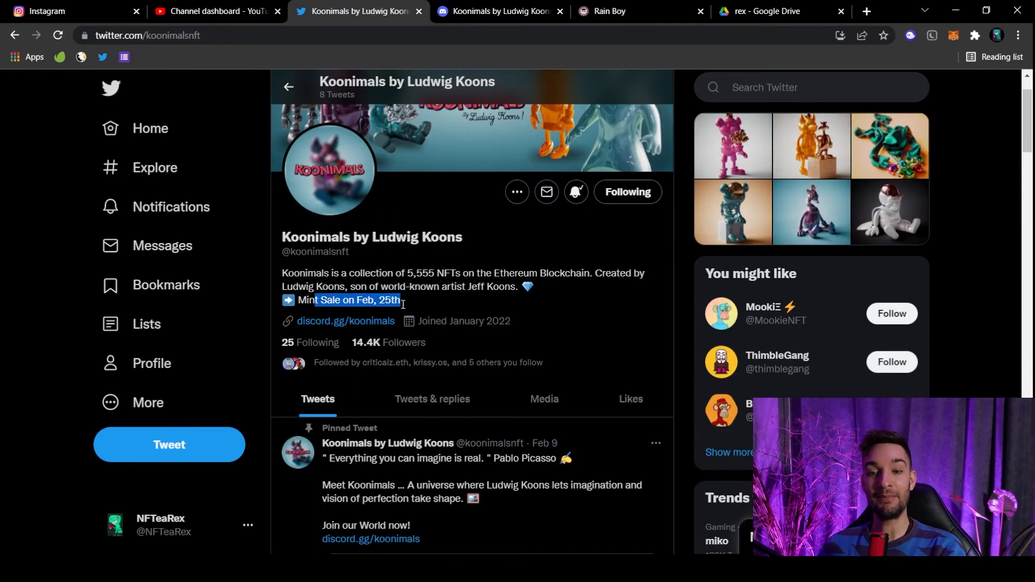
mouse_move(436, 303)
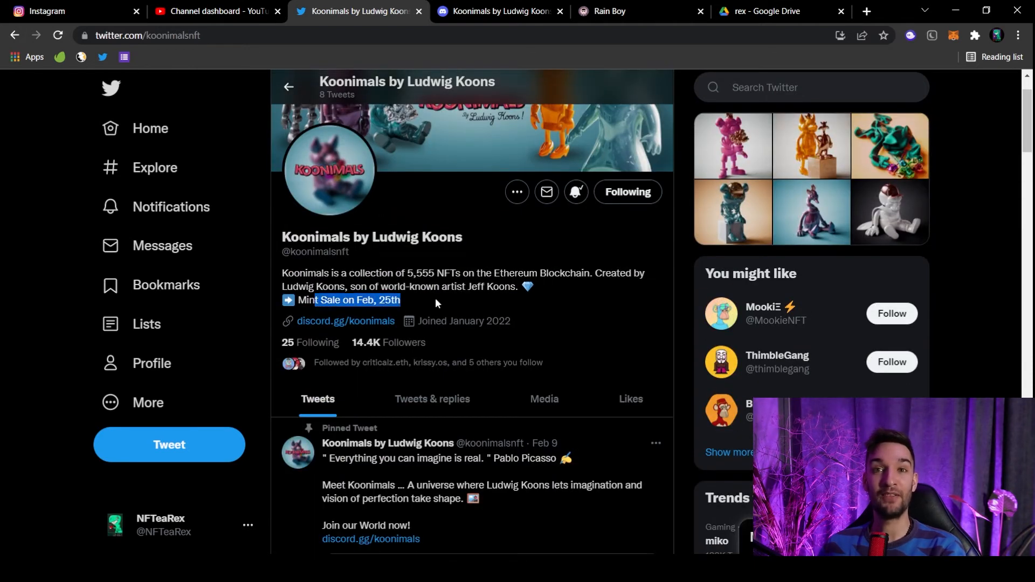
click(442, 301)
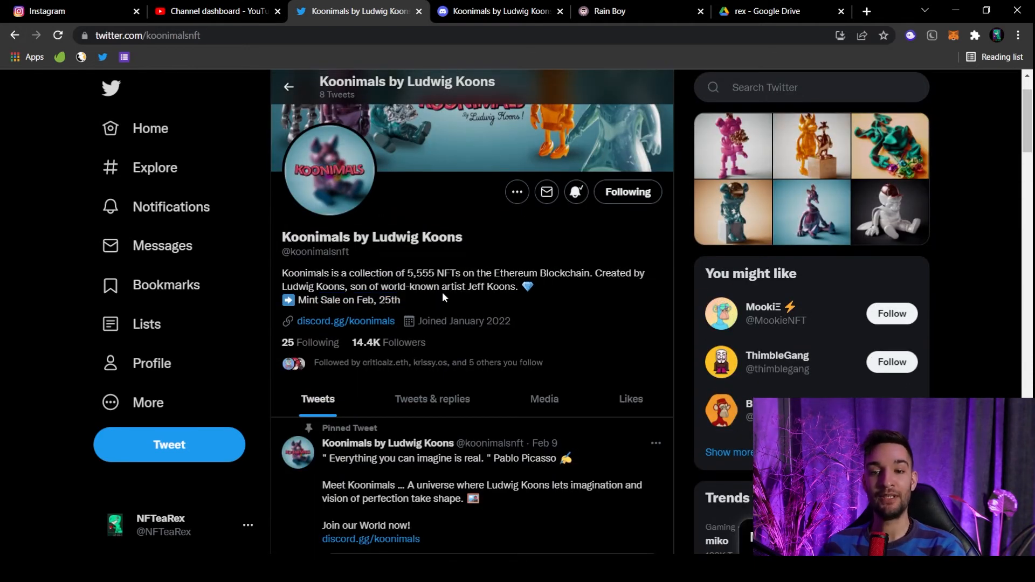
mouse_move(408, 270)
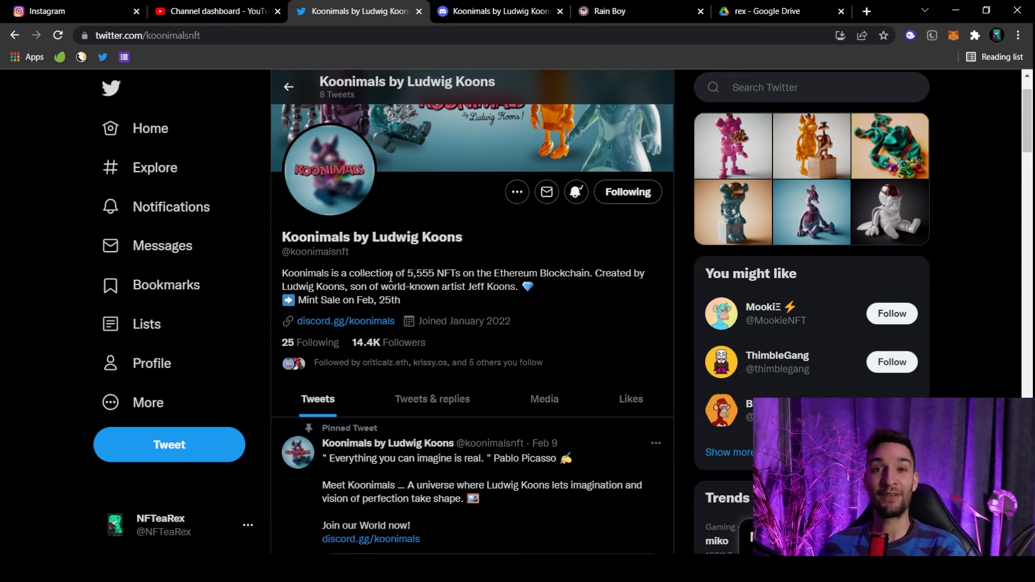
scroll(down, 3)
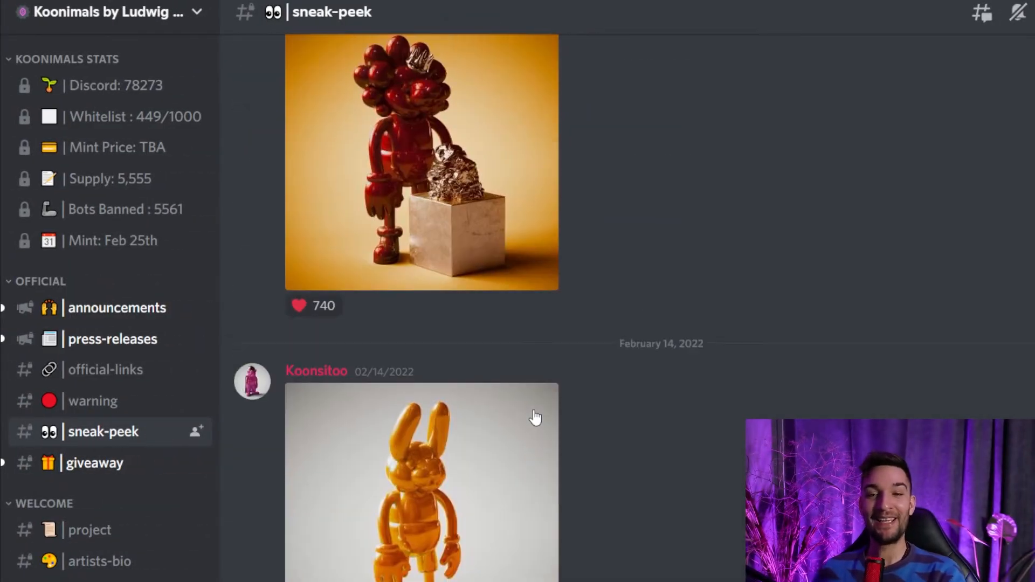
Scroll through the Koonimals sneak-peek figure previews and server stats channels
scroll(down, 3)
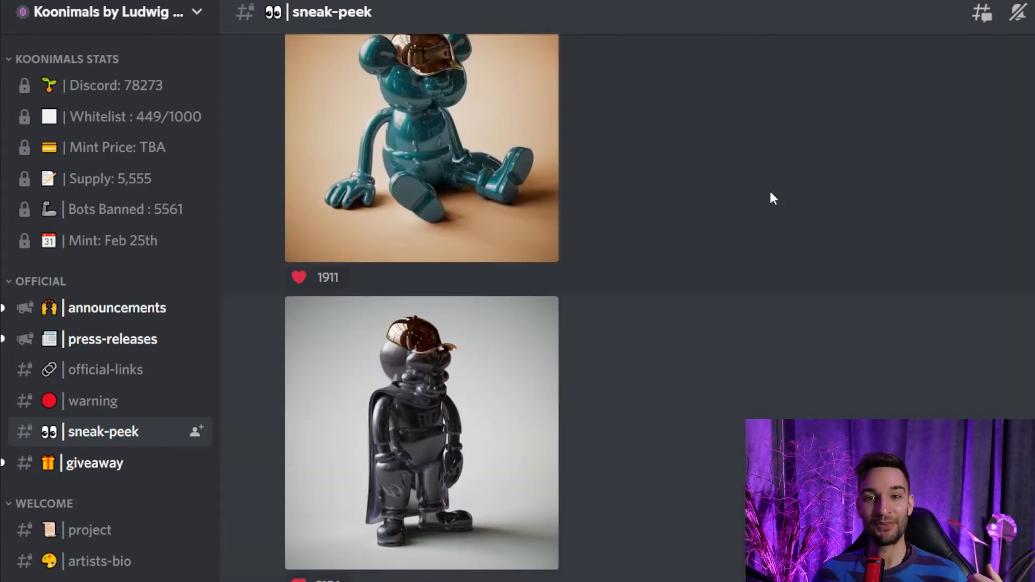
scroll(up, 3)
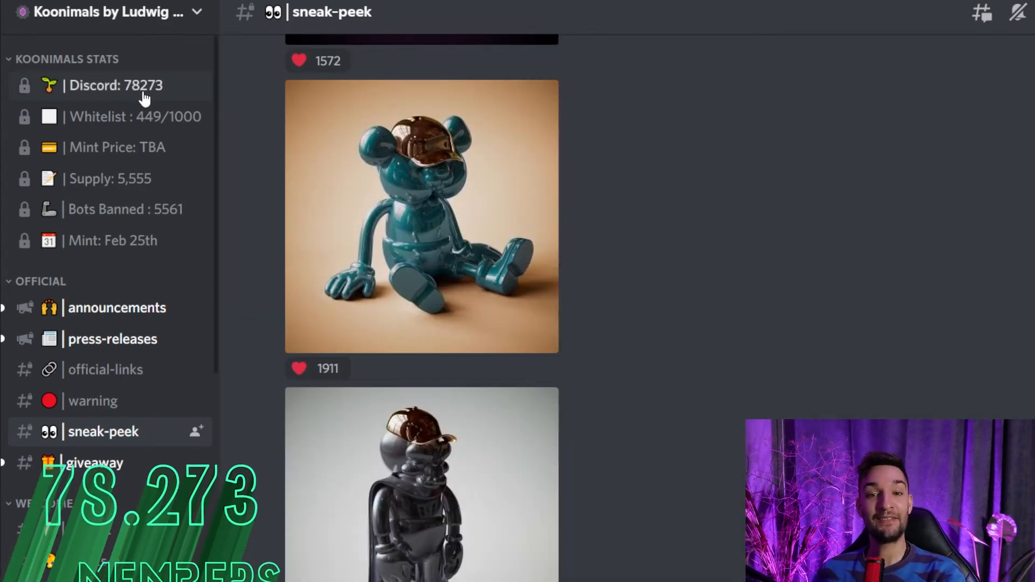
mouse_move(169, 119)
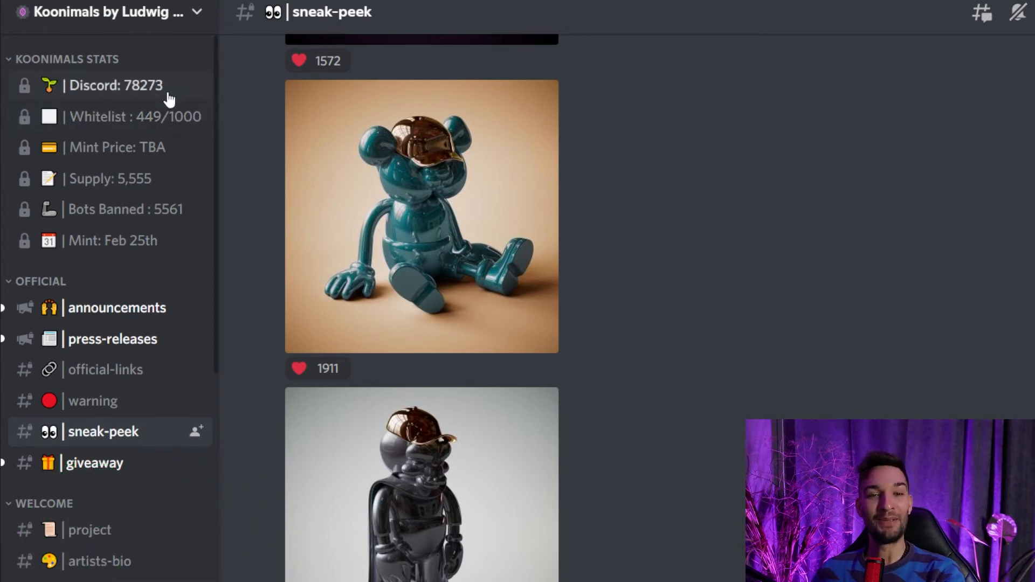
mouse_move(172, 123)
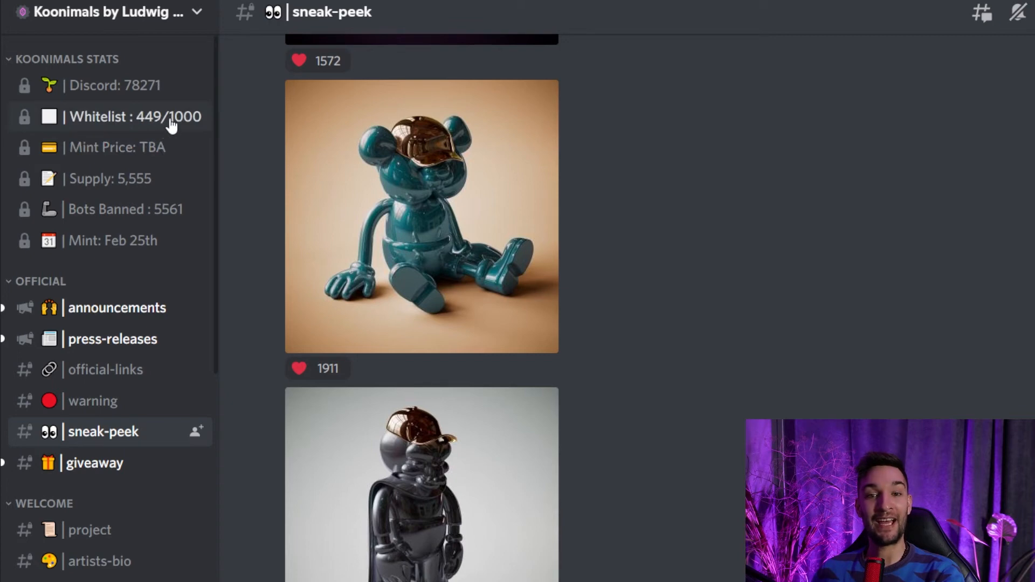
mouse_move(206, 156)
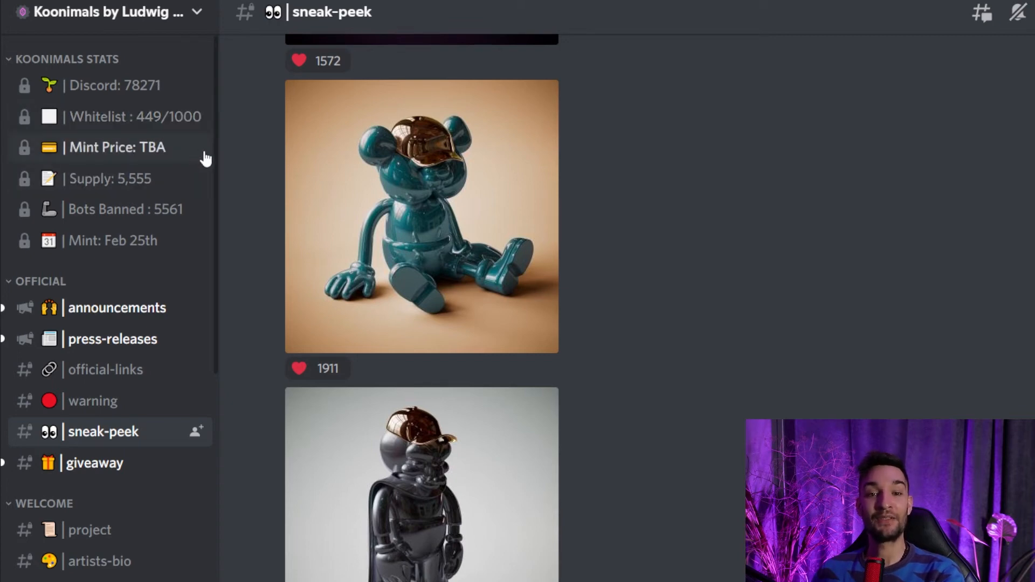
scroll(down, 3)
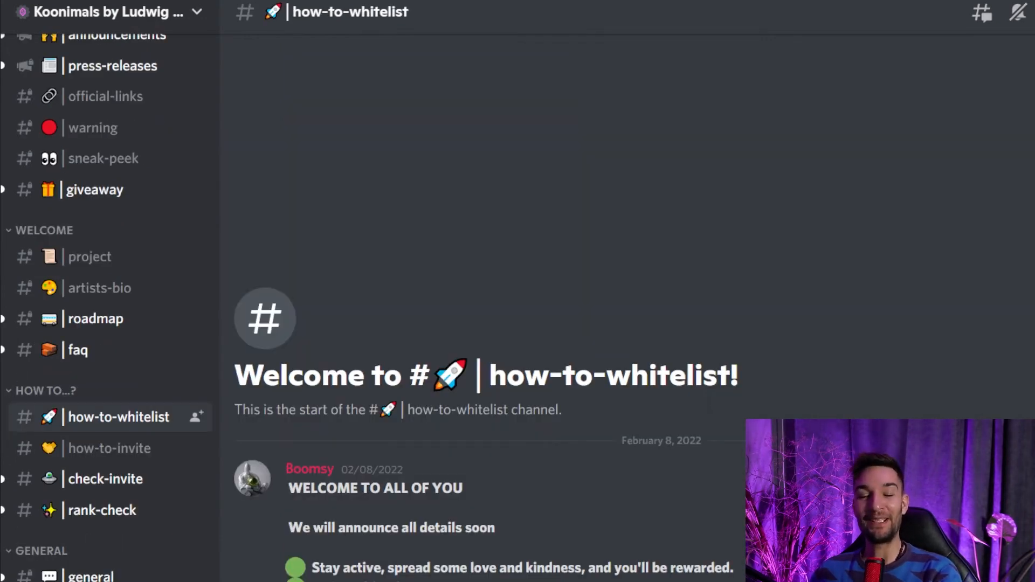
mouse_move(429, 565)
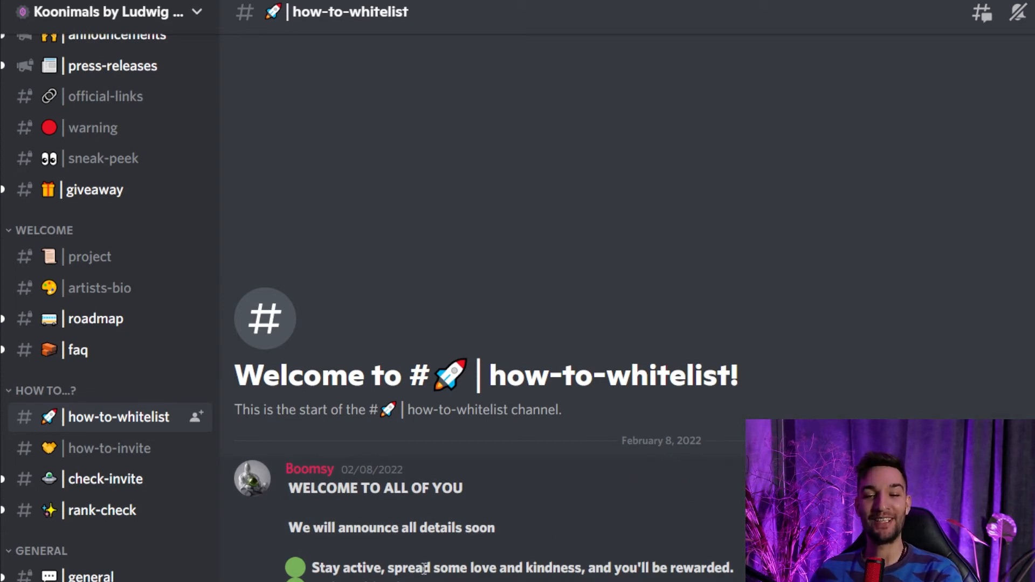
mouse_move(495, 578)
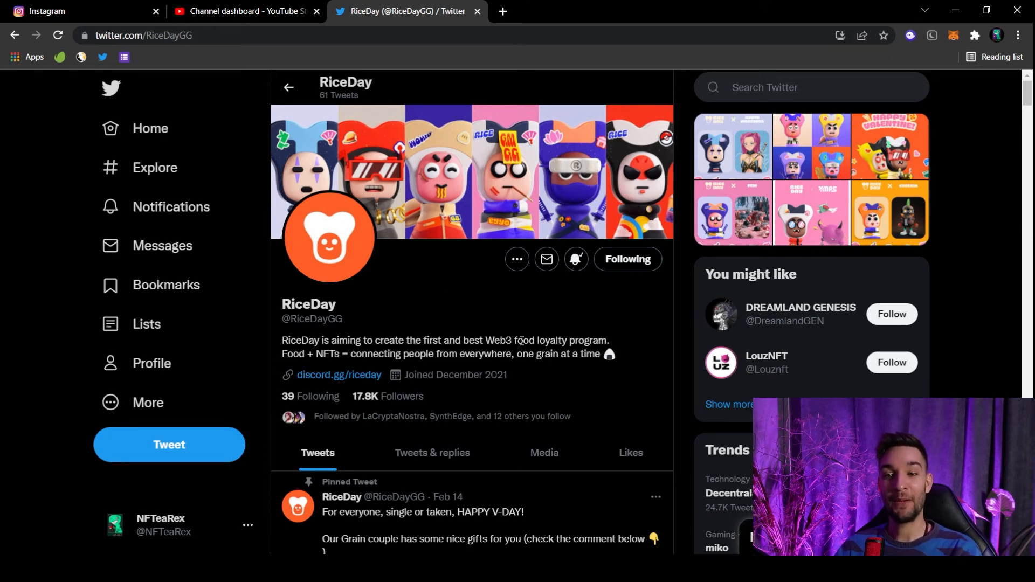
mouse_move(560, 341)
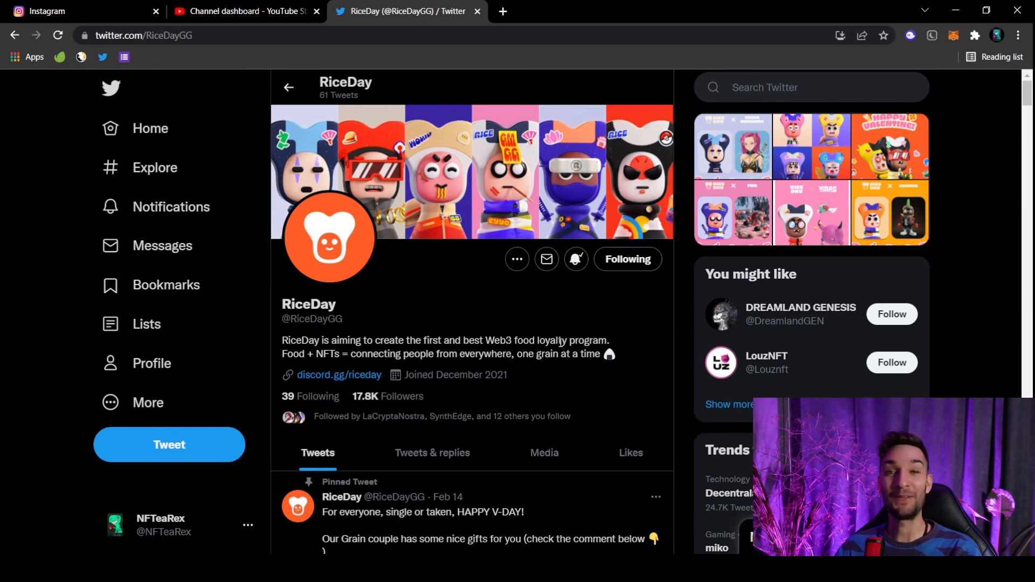
mouse_move(325, 369)
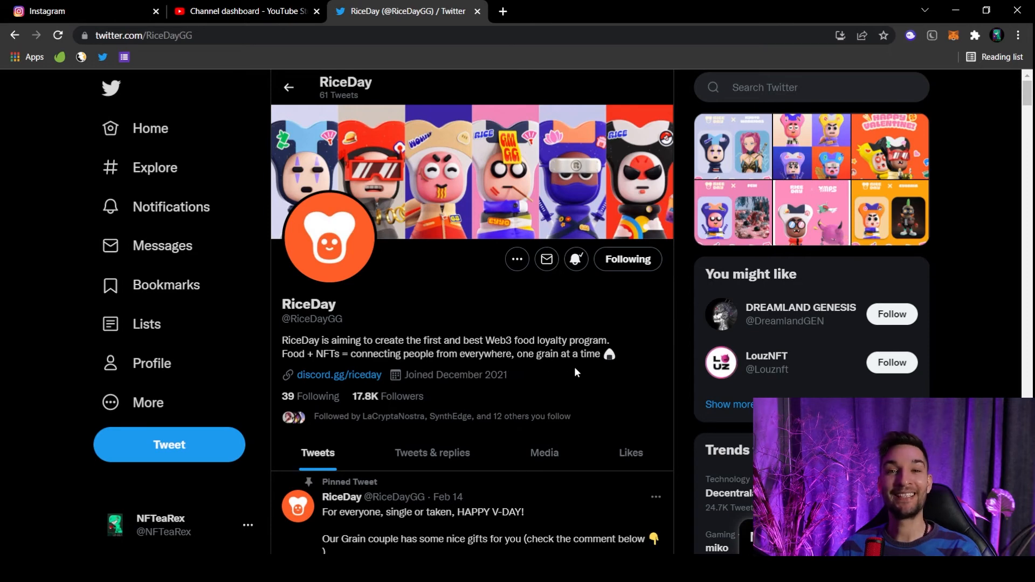
mouse_move(569, 368)
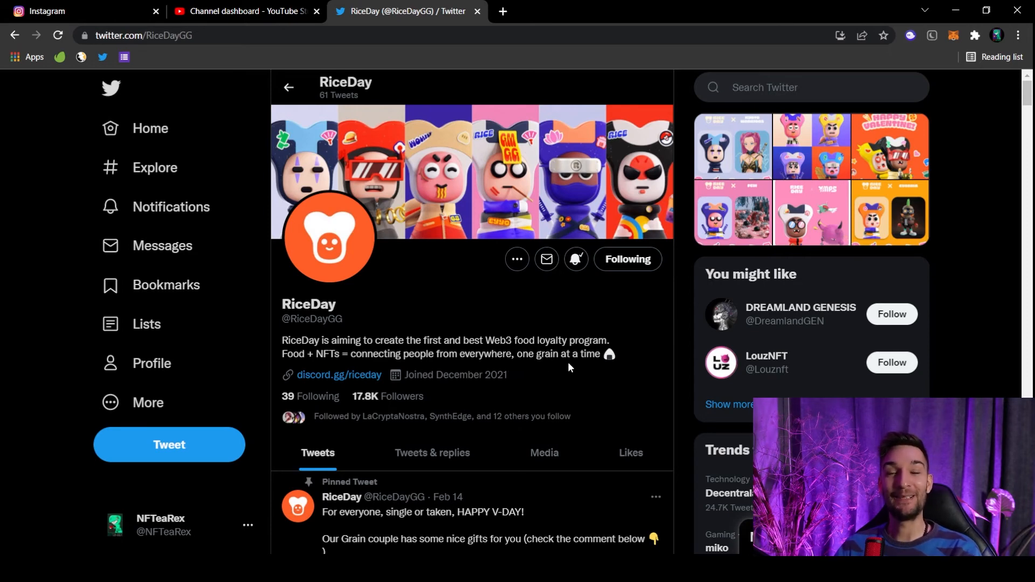
mouse_move(530, 379)
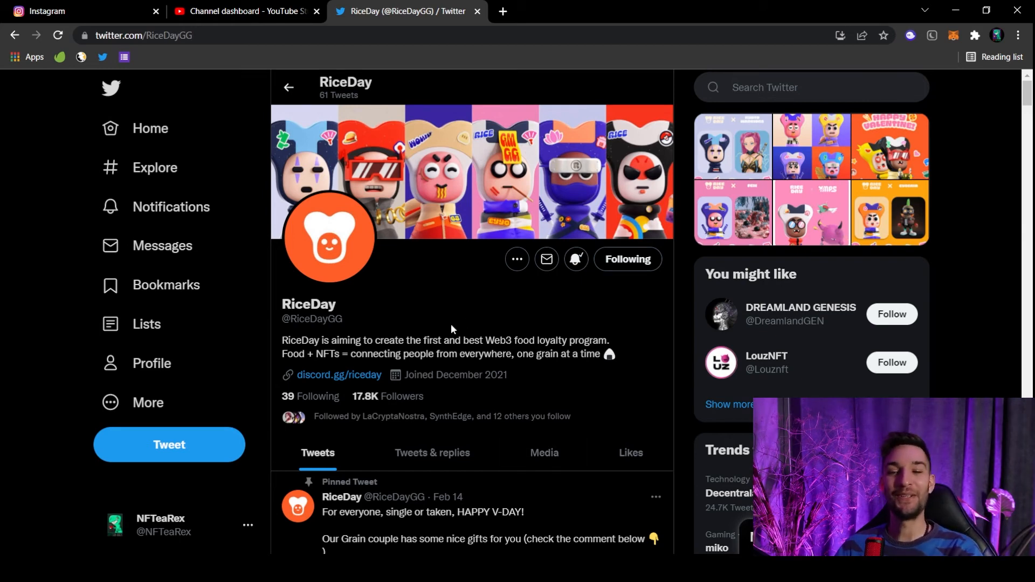
Browse RiceDay's tweets and view the four-character Rice List giveaway image full size
scroll(down, 3)
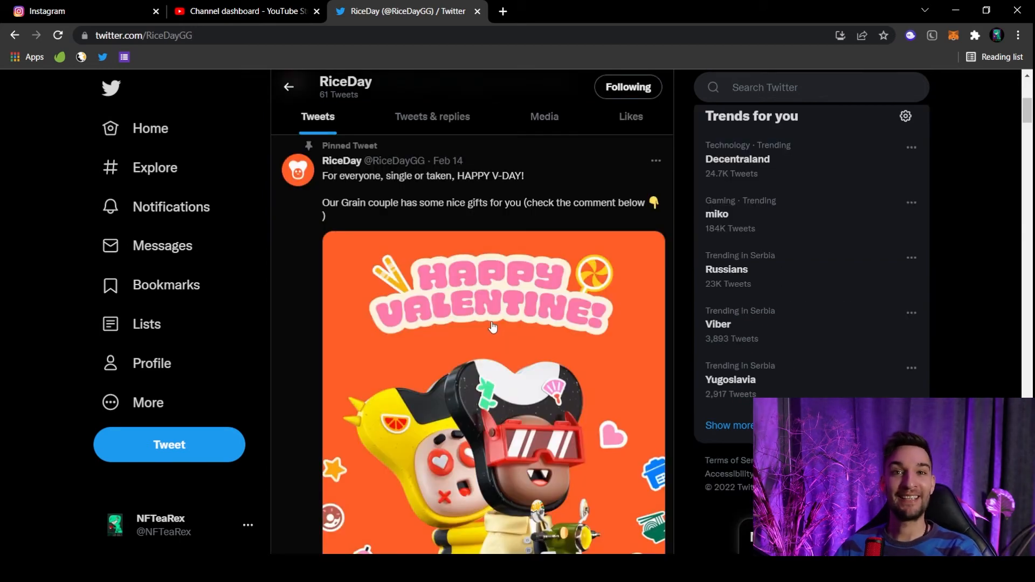
scroll(down, 3)
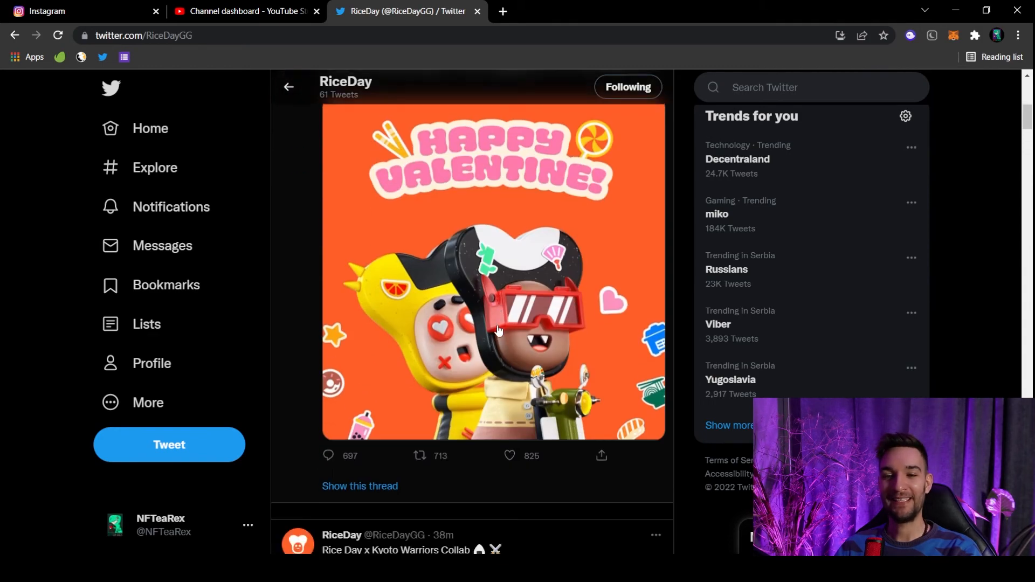
scroll(down, 3)
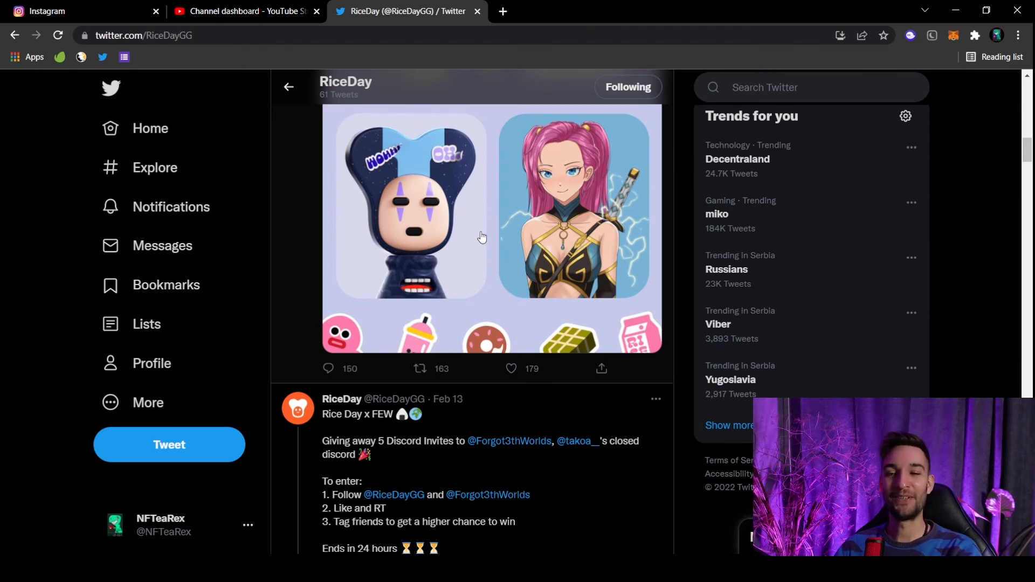
click(482, 236)
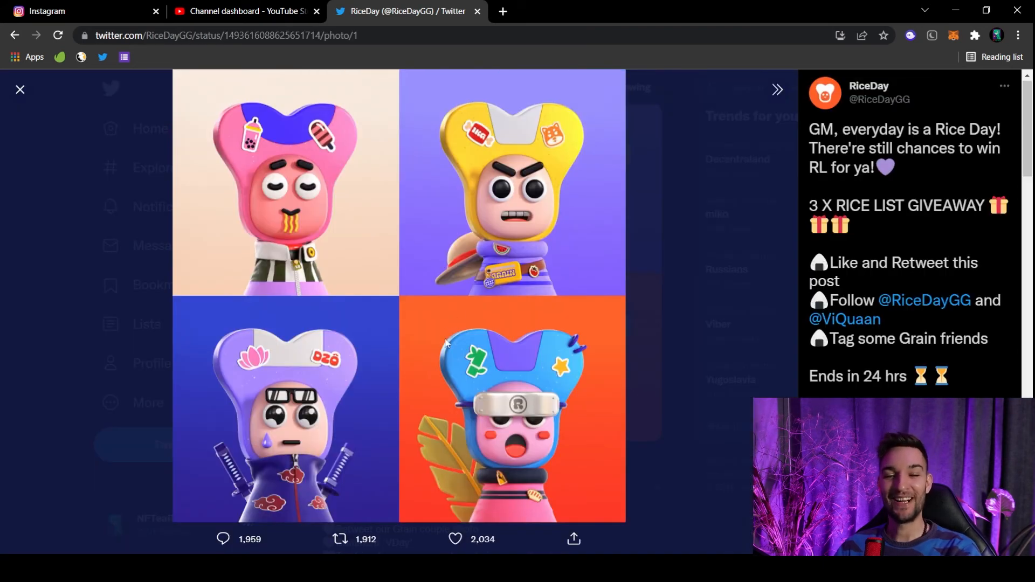
mouse_move(372, 281)
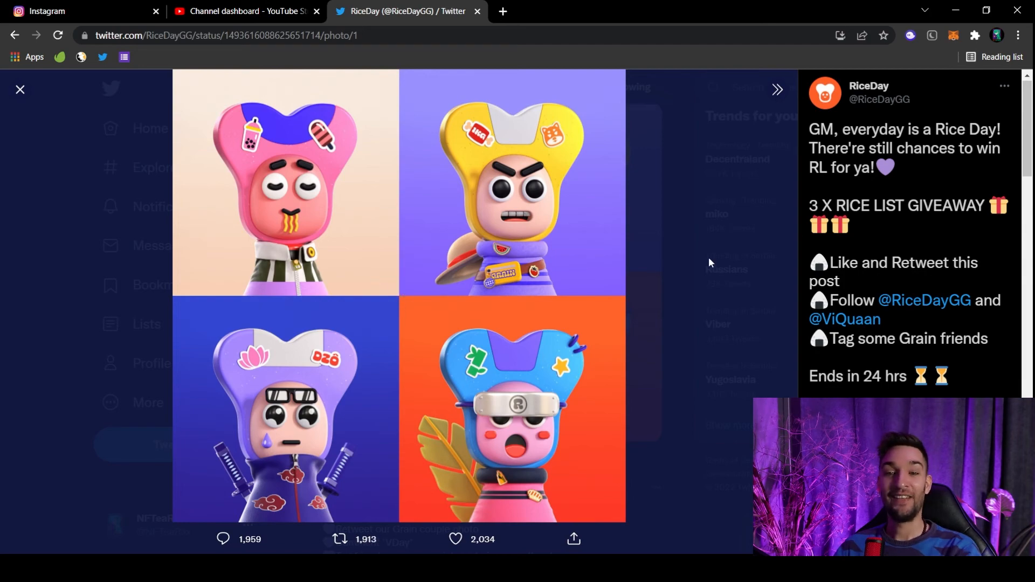
click(20, 89)
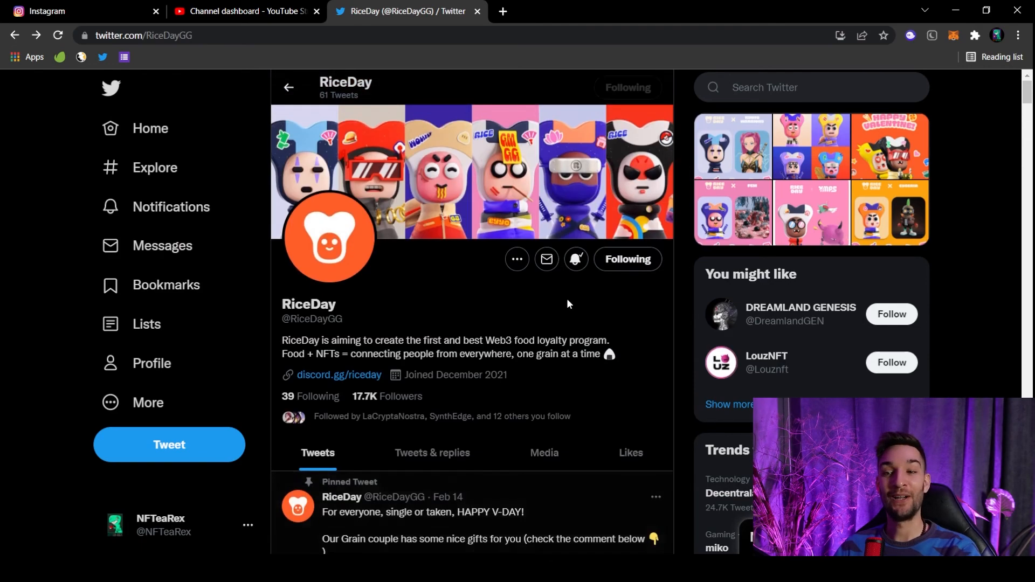
mouse_move(576, 259)
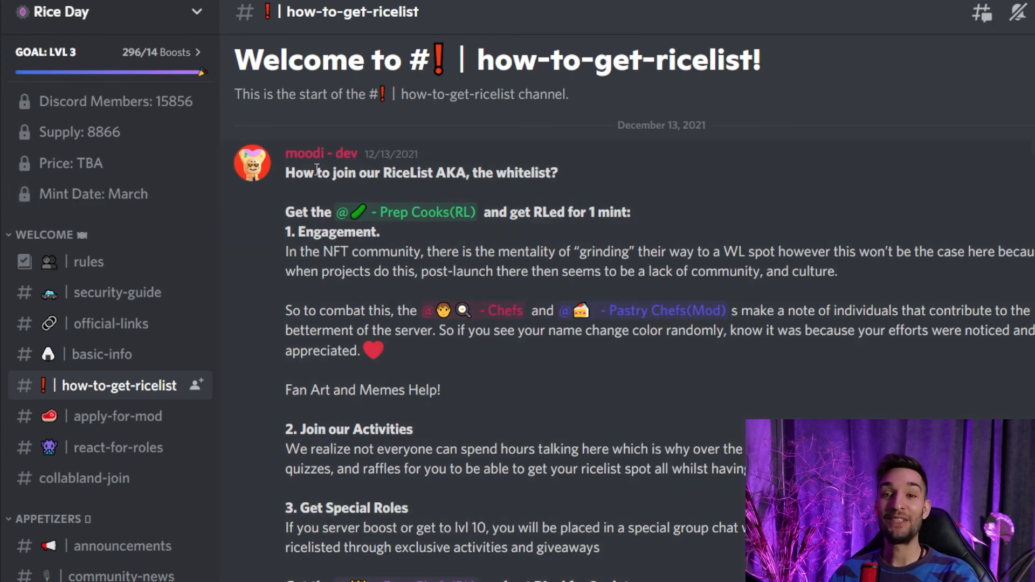
mouse_move(319, 159)
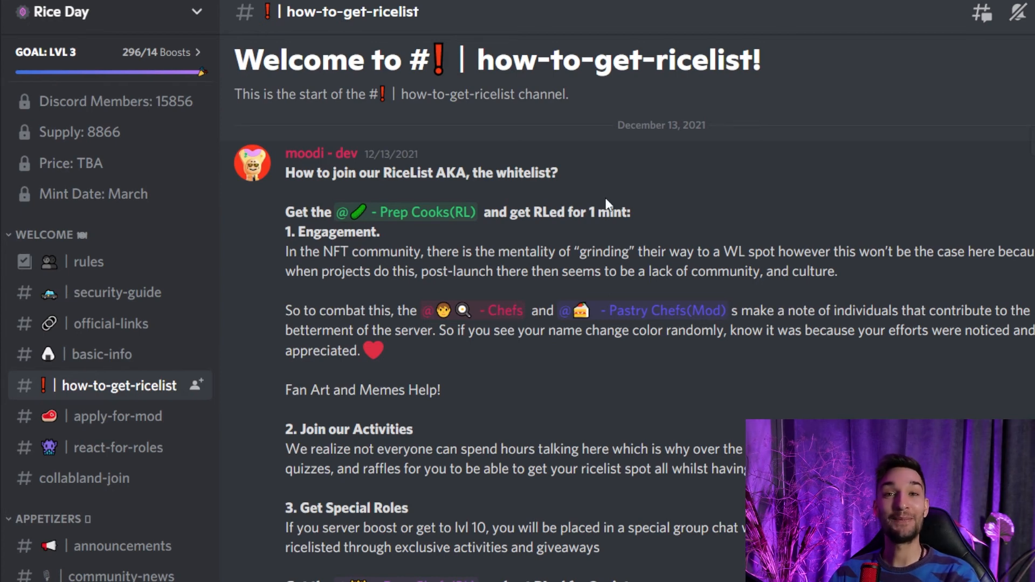
Read the Rice Day ricelist guide and add a rocket reaction beneath it
double_click(299, 232)
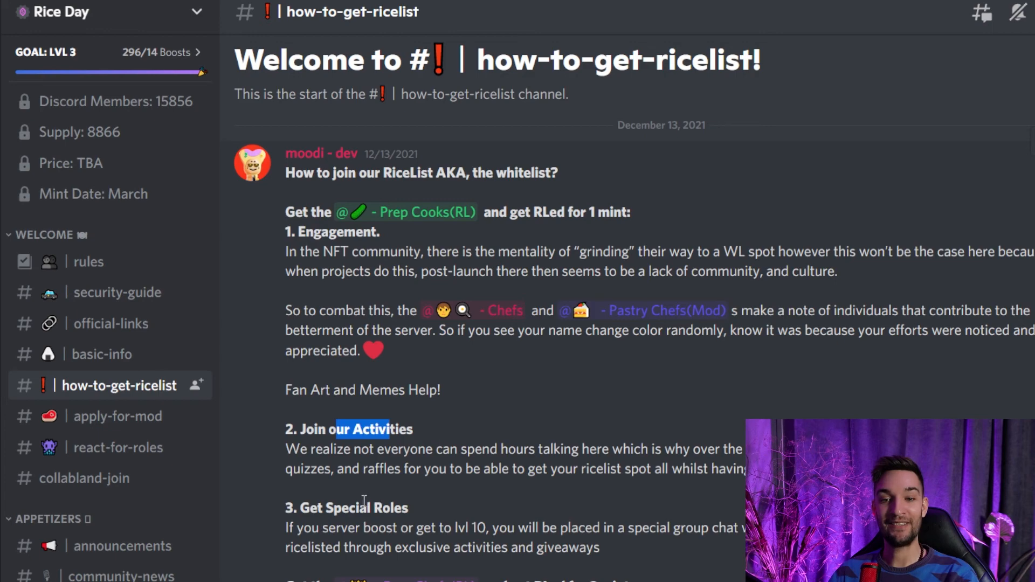
scroll(down, 3)
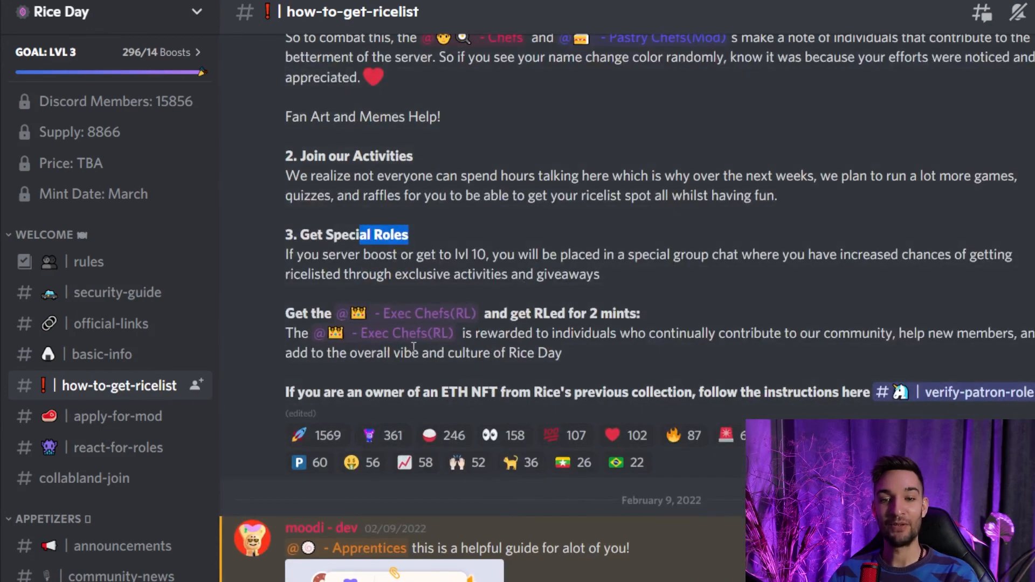
click(317, 435)
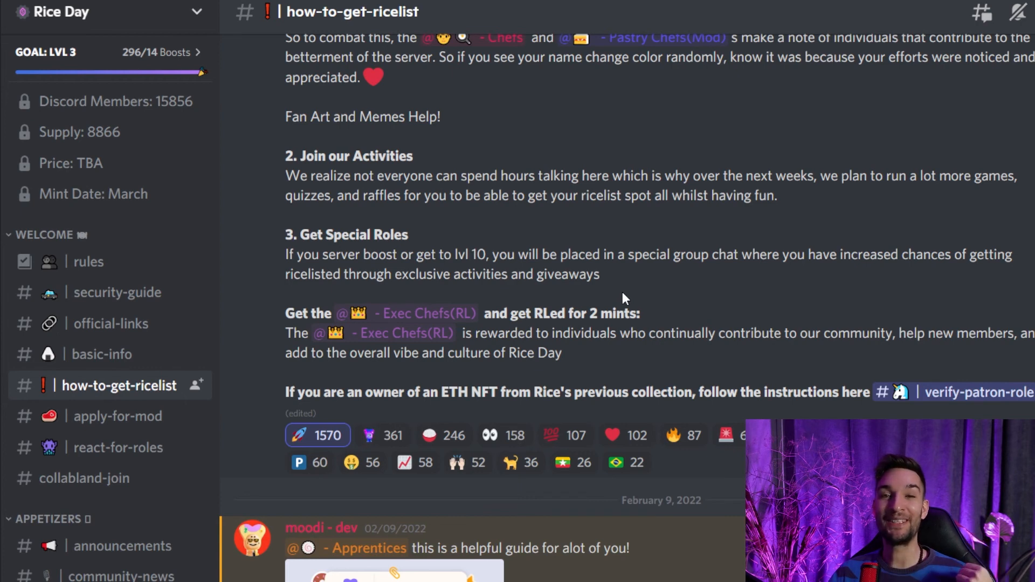
mouse_move(625, 295)
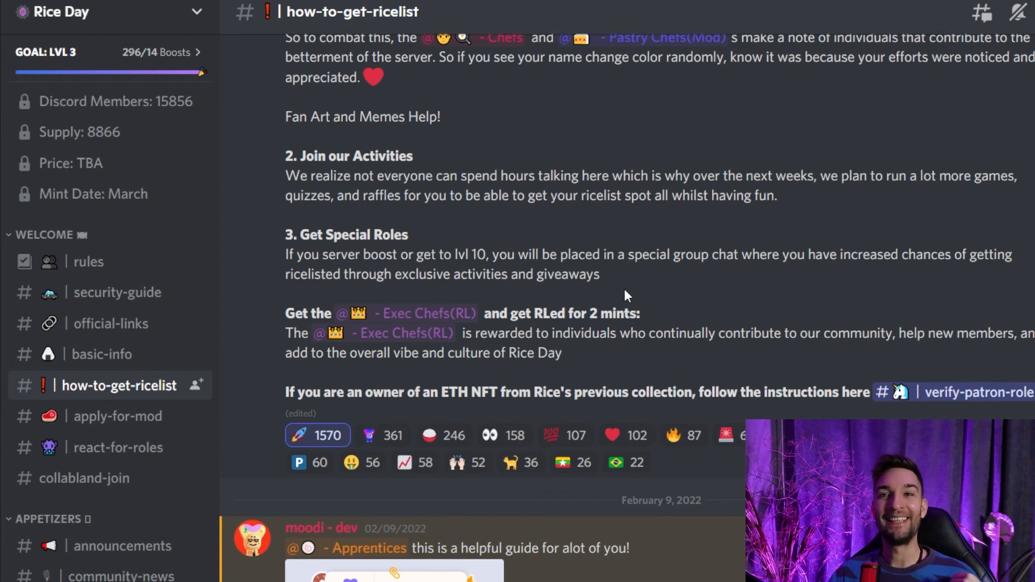
mouse_move(630, 297)
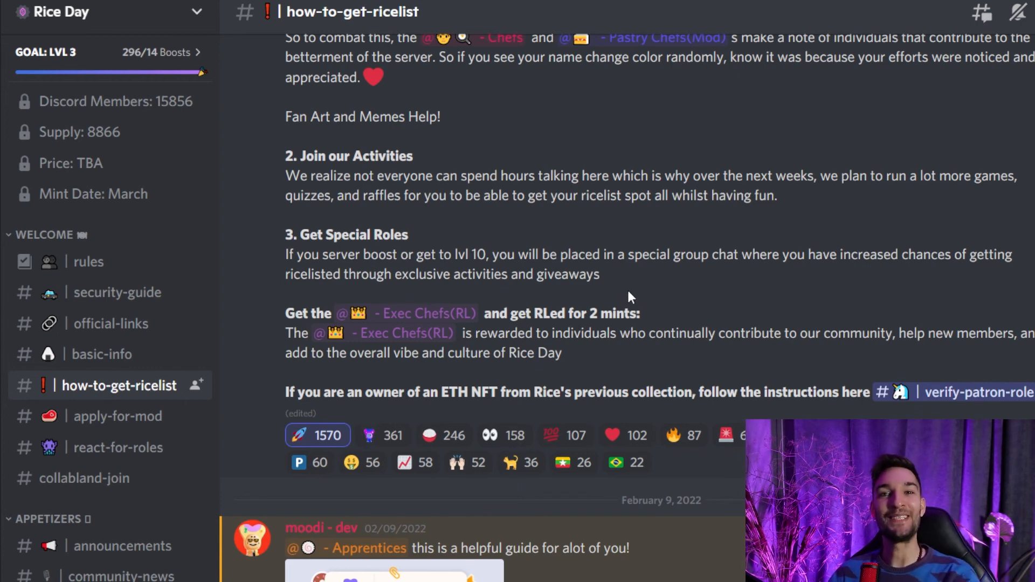
click(97, 457)
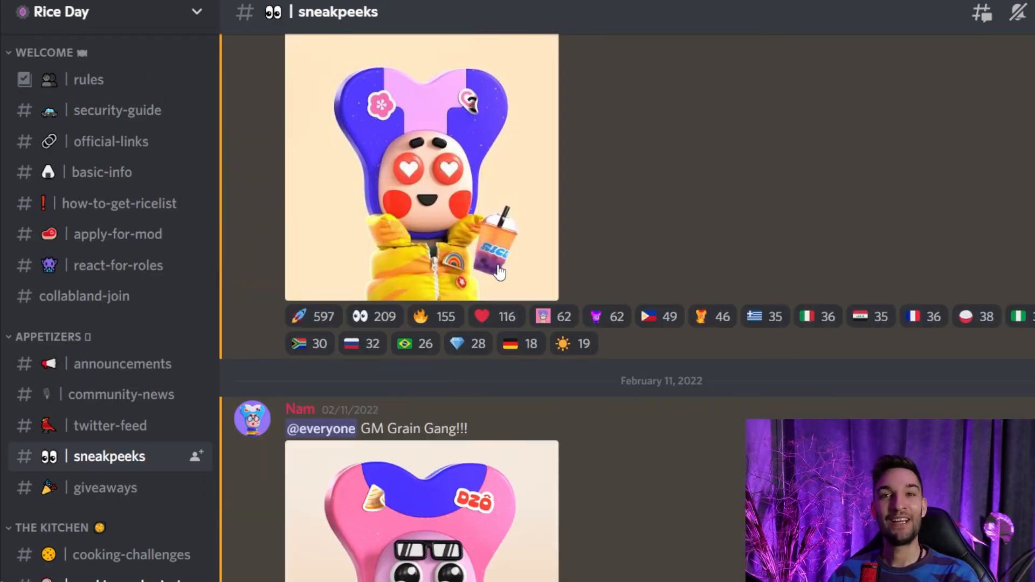
Scroll the sneakpeeks posts to the Feb 16 preview of the scooter character
scroll(up, 3)
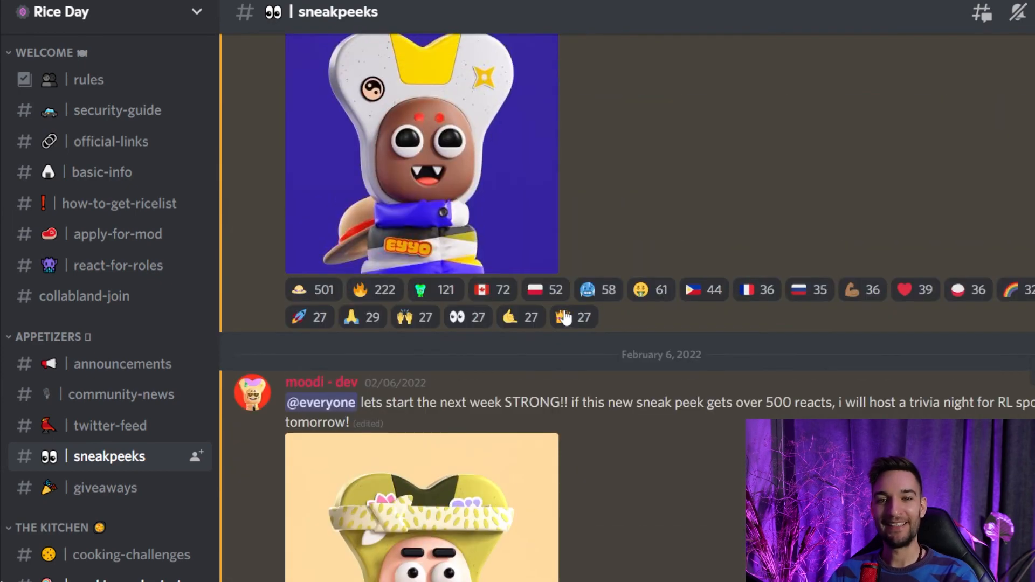
scroll(up, 3)
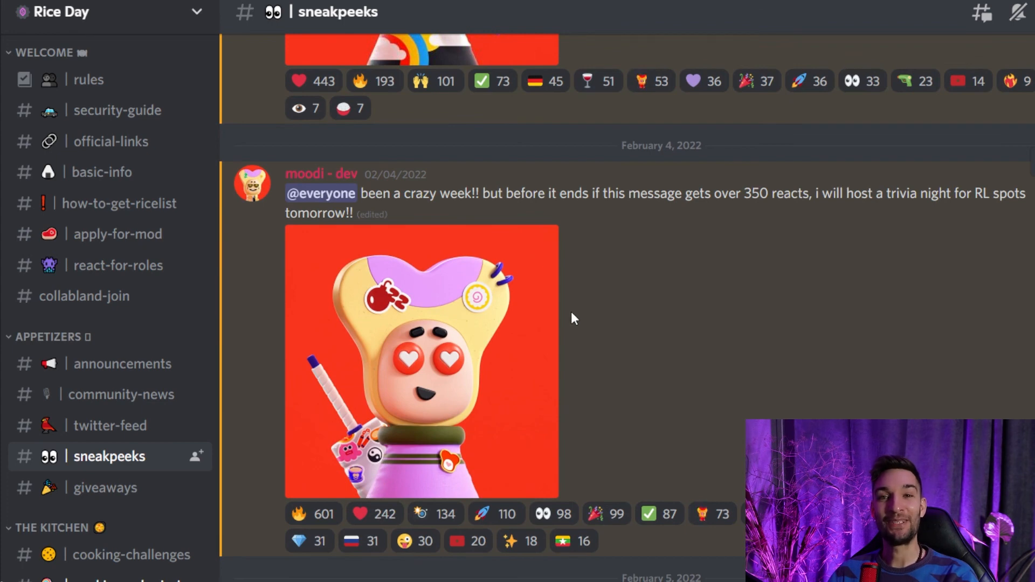
scroll(down, 3)
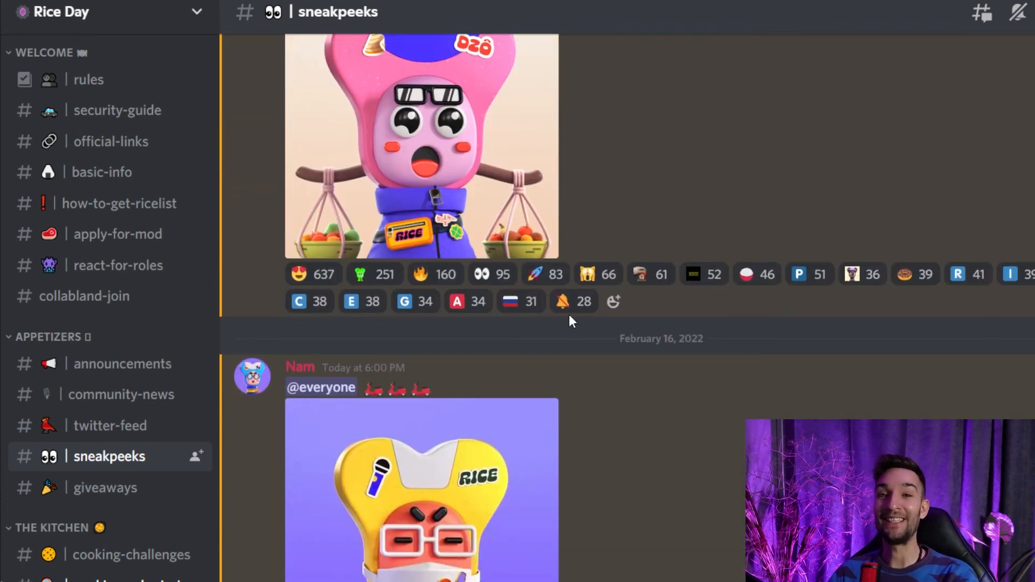
scroll(down, 3)
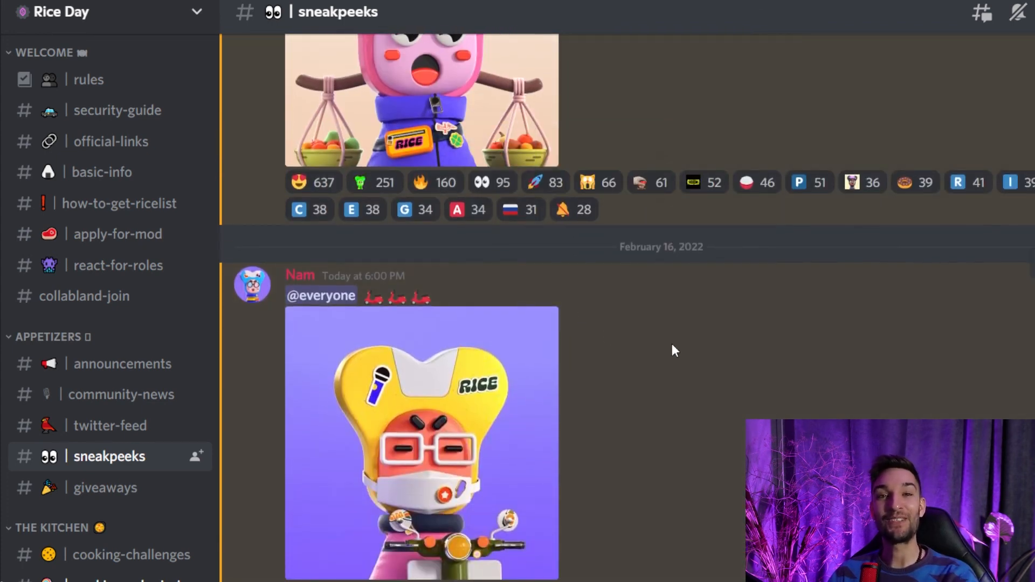
mouse_move(678, 341)
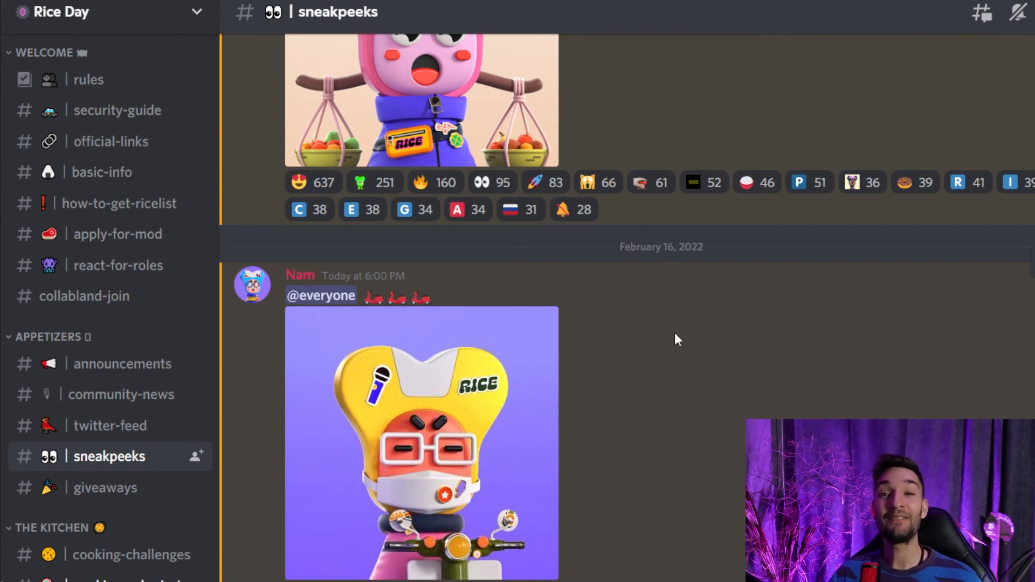
mouse_move(671, 329)
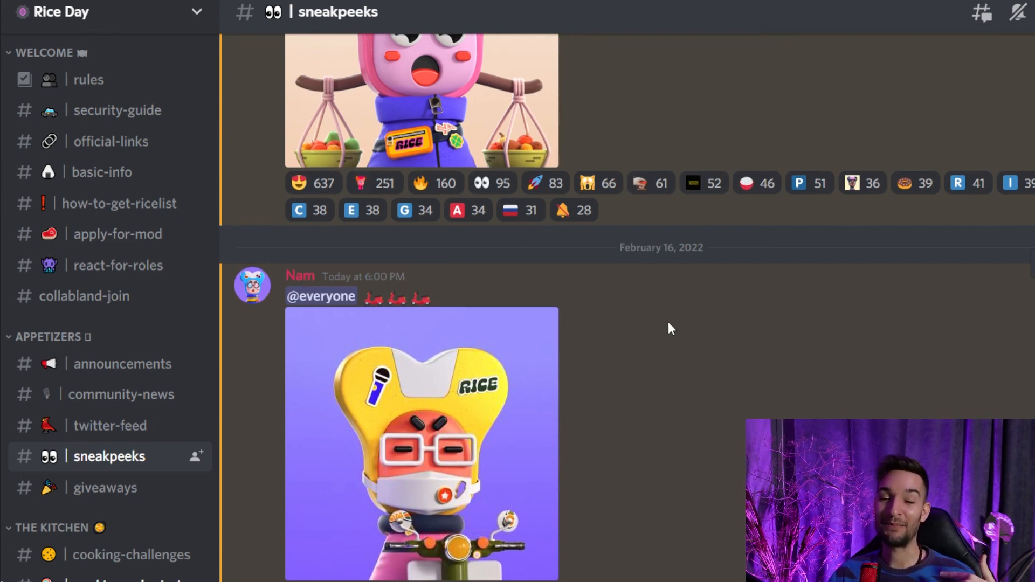